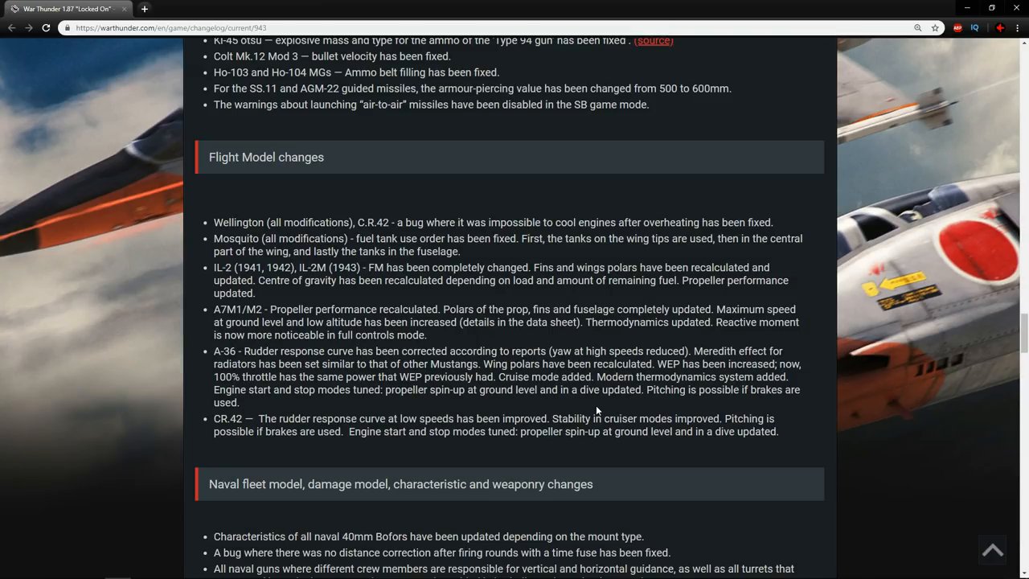
{"action": "mouse_move", "coordinate": [536, 448]}
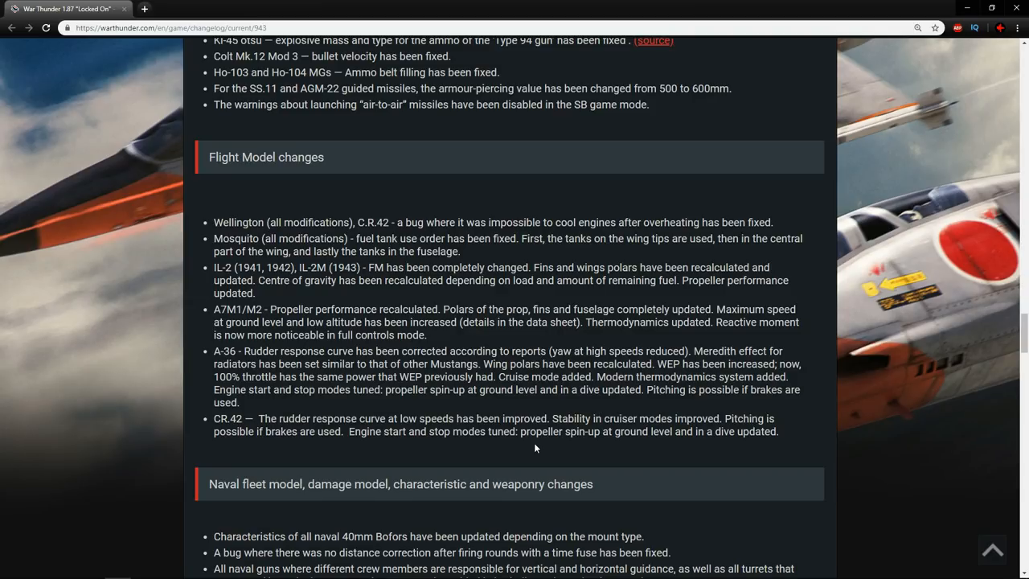
Step: Scroll the changelog past the Flight Model changes to the Naval fleet model heading
{"action": "scroll", "scroll_direction": "down", "scroll_amount": 3}
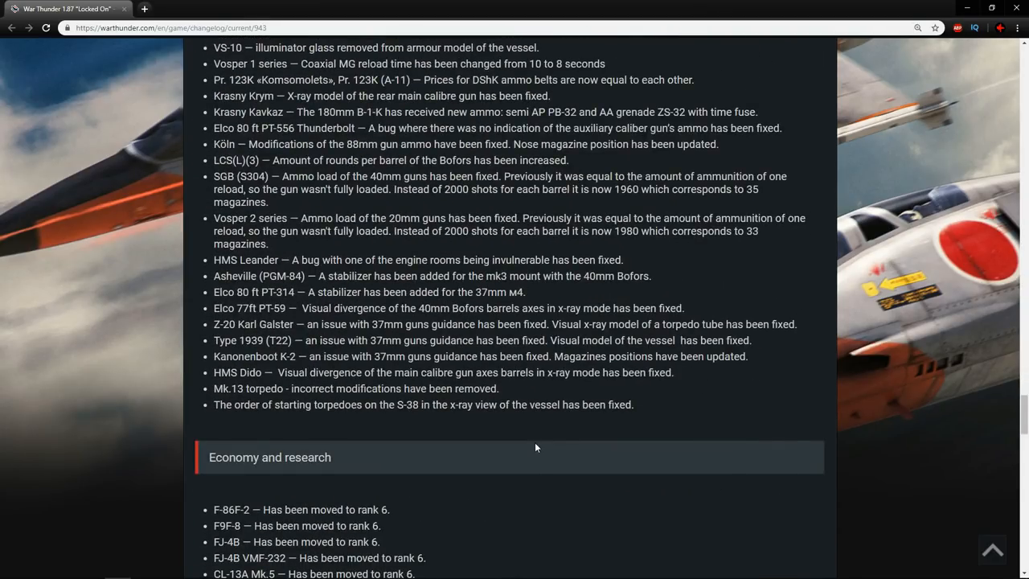
{"action": "scroll", "scroll_direction": "up", "scroll_amount": 3}
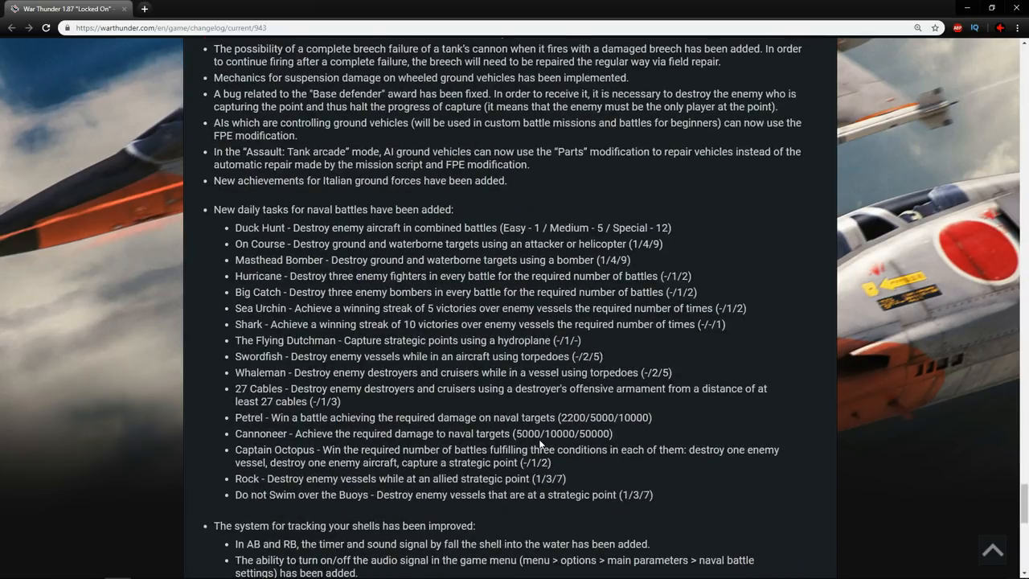
{"action": "scroll", "scroll_direction": "down", "scroll_amount": 3}
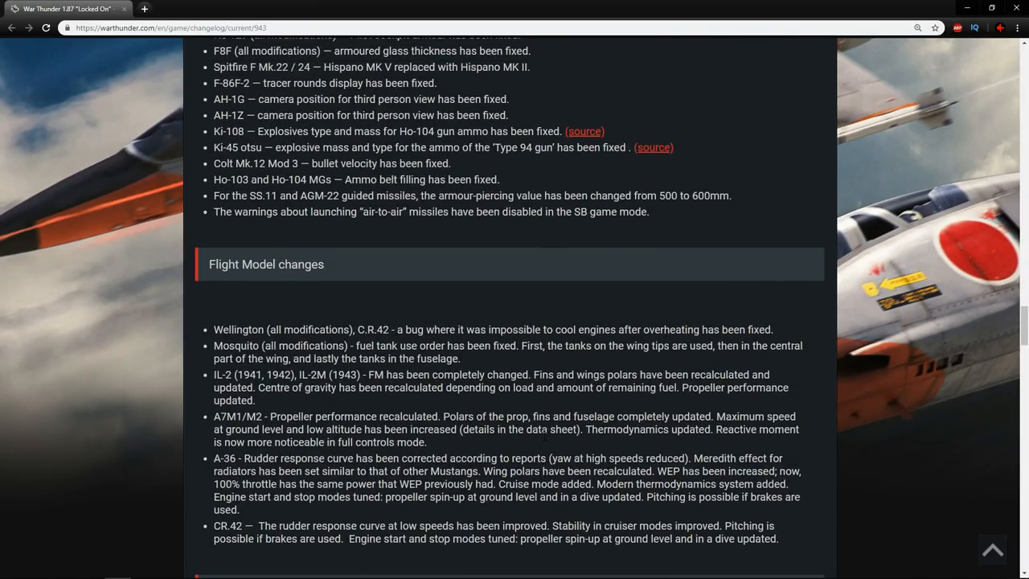
{"action": "scroll", "scroll_direction": "down", "scroll_amount": 3}
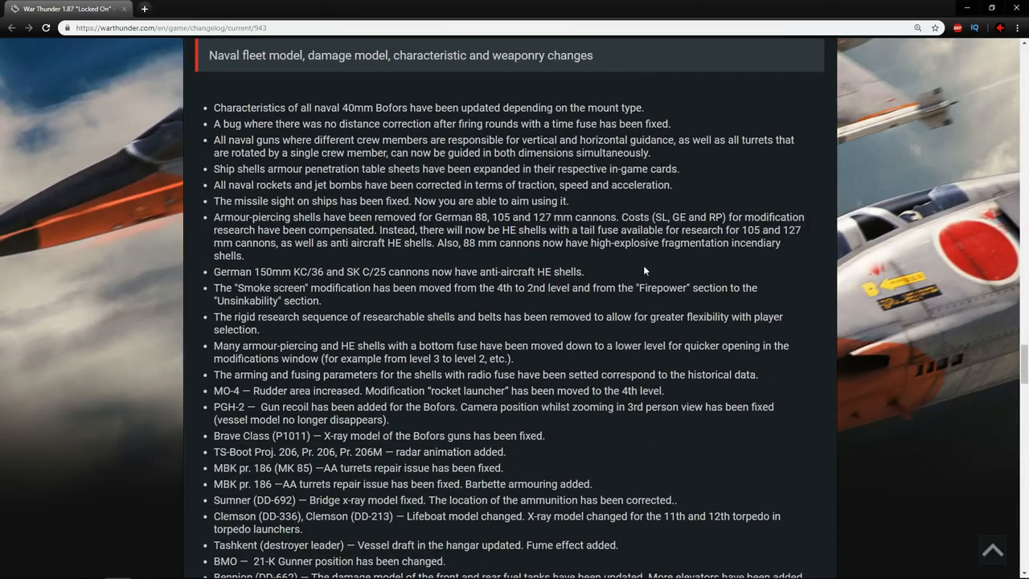
{"action": "mouse_move", "coordinate": [1025, 160]}
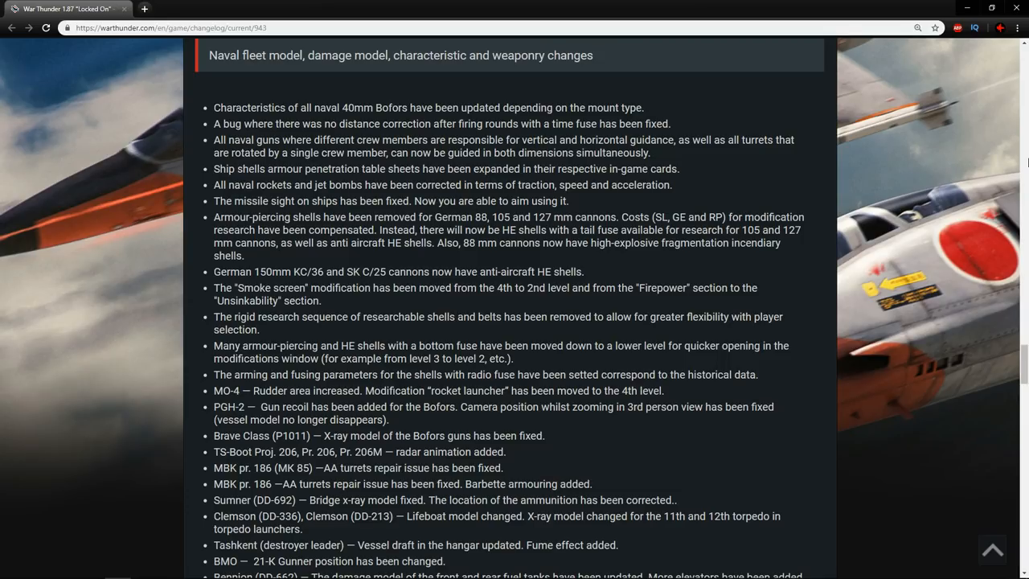
Step: Scroll a little further into the naval changes to the per-vessel fix entries
{"action": "scroll", "scroll_direction": "down", "scroll_amount": 3}
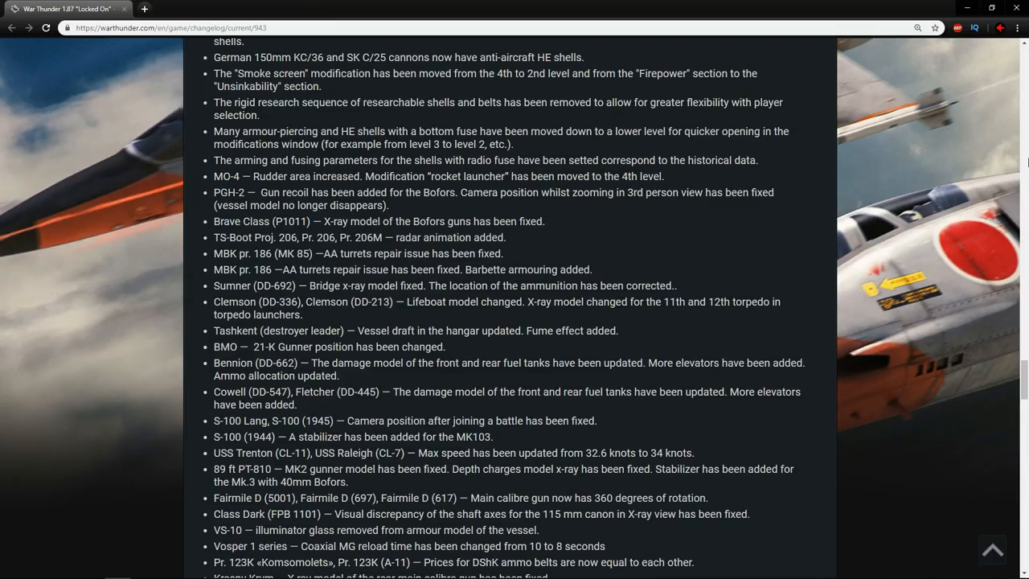
Step: Scroll through the naval fixes to entries like HMS Leander, Asheville and Elco PT-314
{"action": "scroll", "scroll_direction": "down", "scroll_amount": 3}
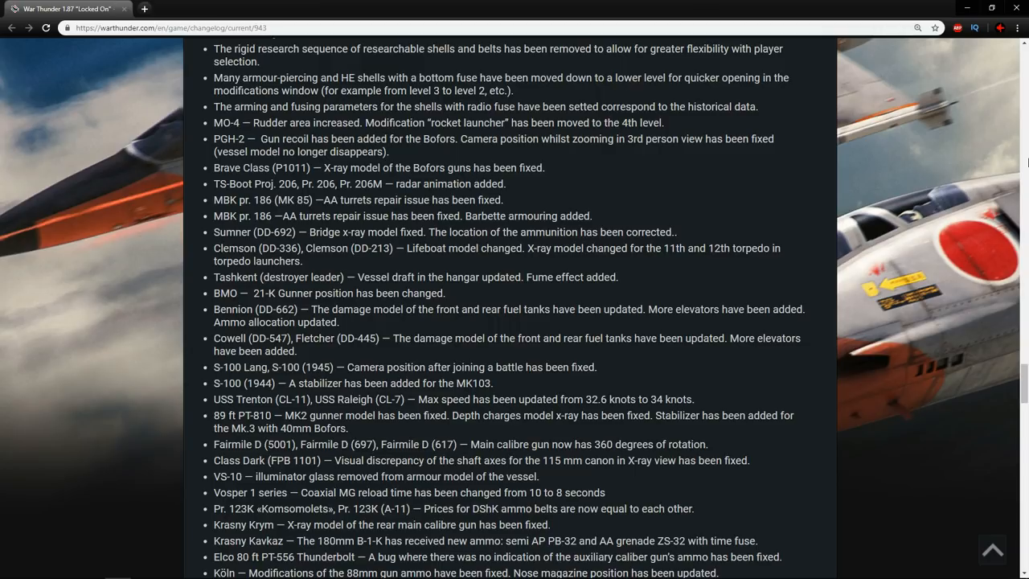
{"action": "scroll", "scroll_direction": "down", "scroll_amount": 3}
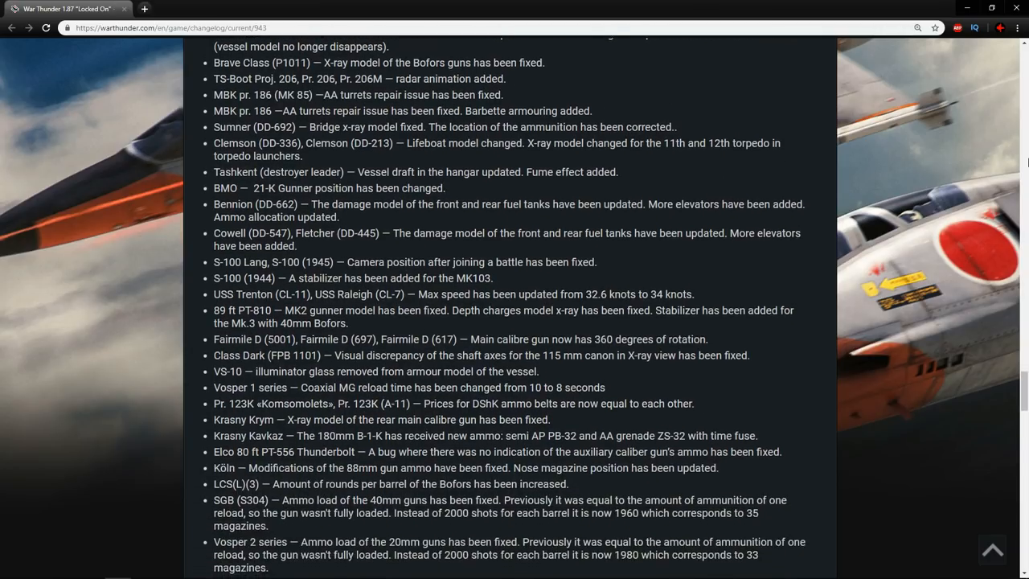
{"action": "scroll", "scroll_direction": "down", "scroll_amount": 3}
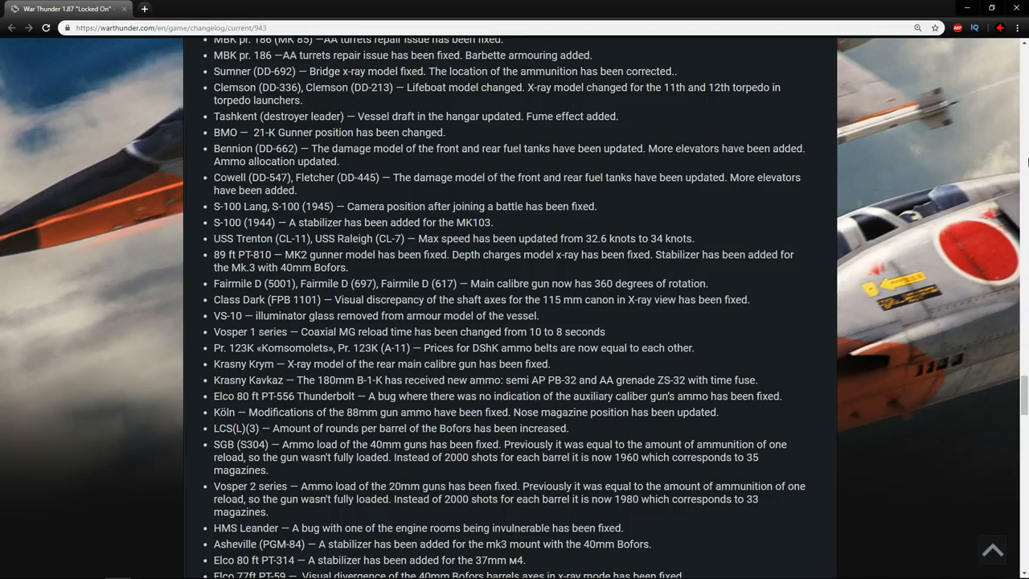
Step: Scroll past HMS Dido, Mk.13 torpedo and S-38 entries, then back up slightly
{"action": "scroll", "scroll_direction": "down", "scroll_amount": 3}
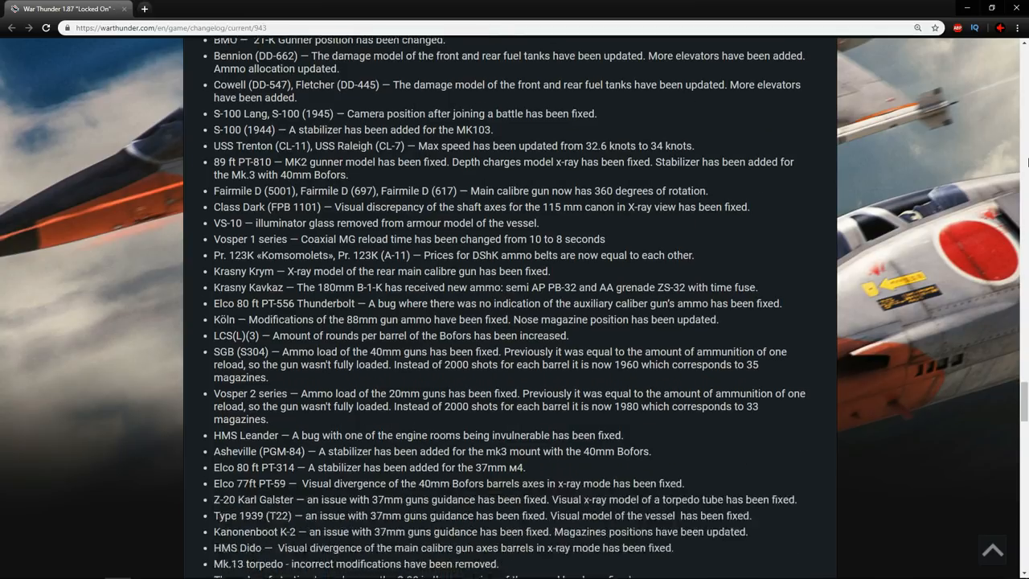
{"action": "scroll", "scroll_direction": "down", "scroll_amount": 3}
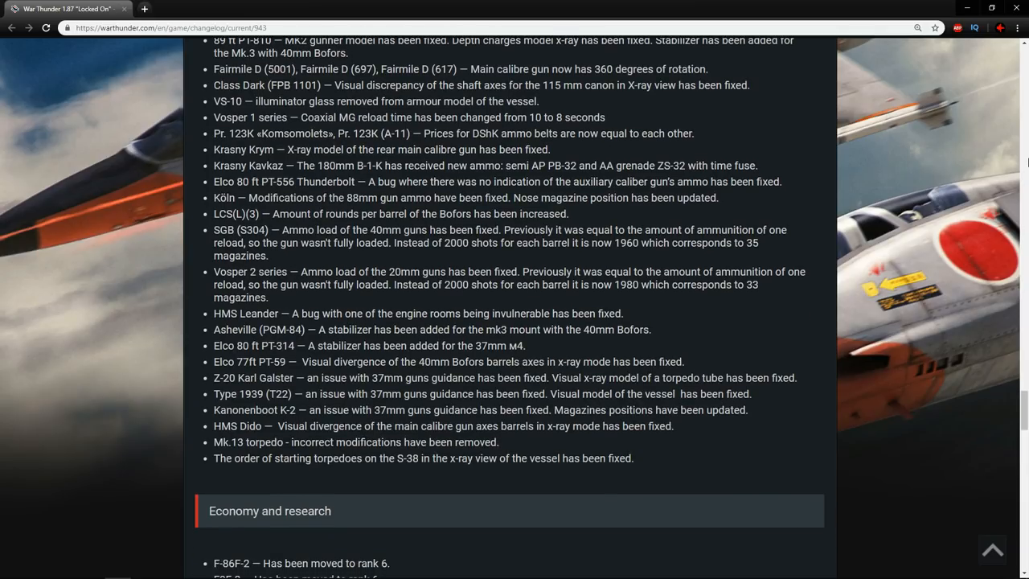
{"action": "scroll", "scroll_direction": "up", "scroll_amount": 3}
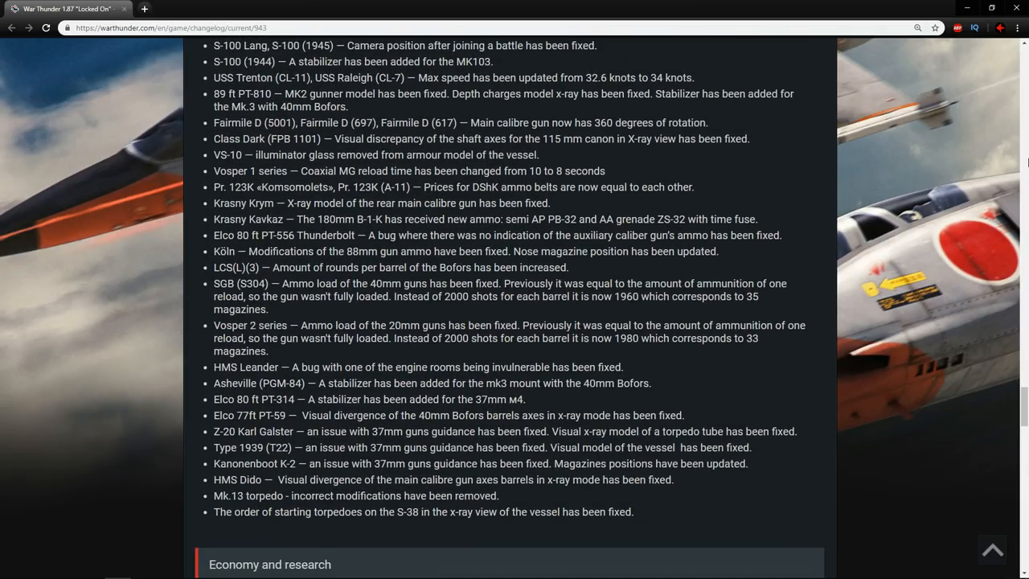
{"action": "scroll", "scroll_direction": "up", "scroll_amount": 3}
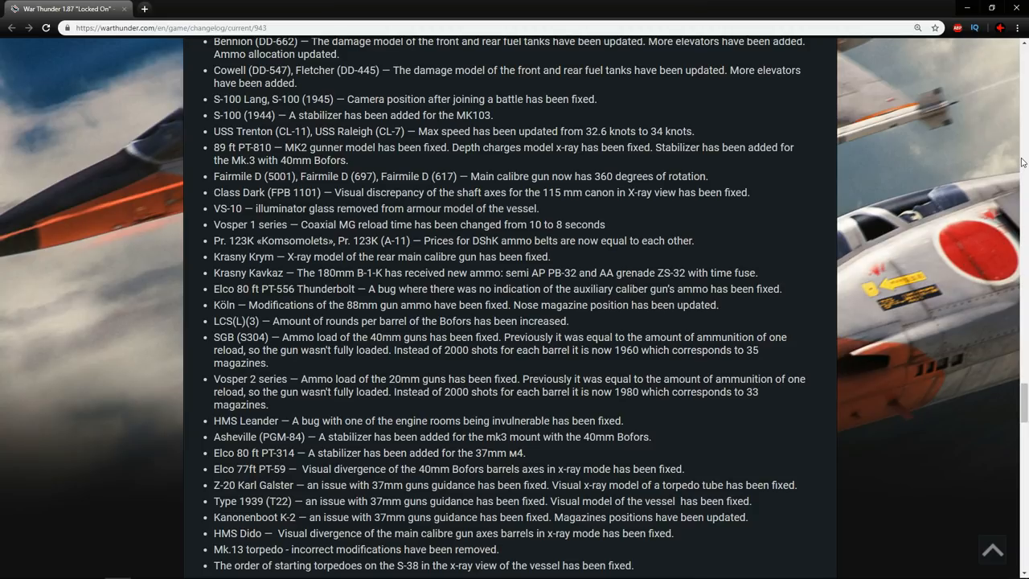
{"action": "mouse_move", "coordinate": [951, 277]}
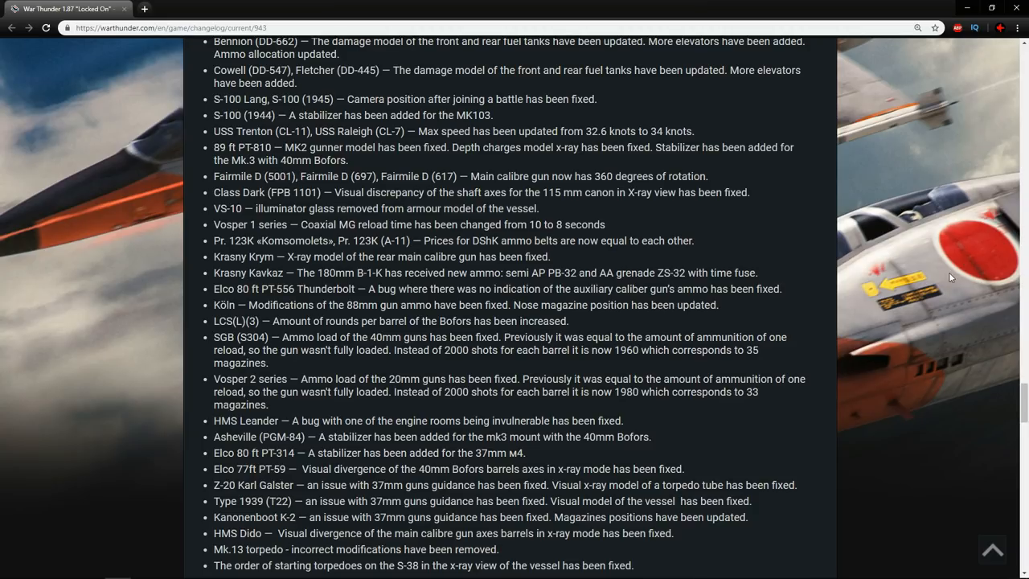
Step: Scroll through Economy and research down to the Leningrad crew cost reduction note
{"action": "scroll", "scroll_direction": "down", "scroll_amount": 3}
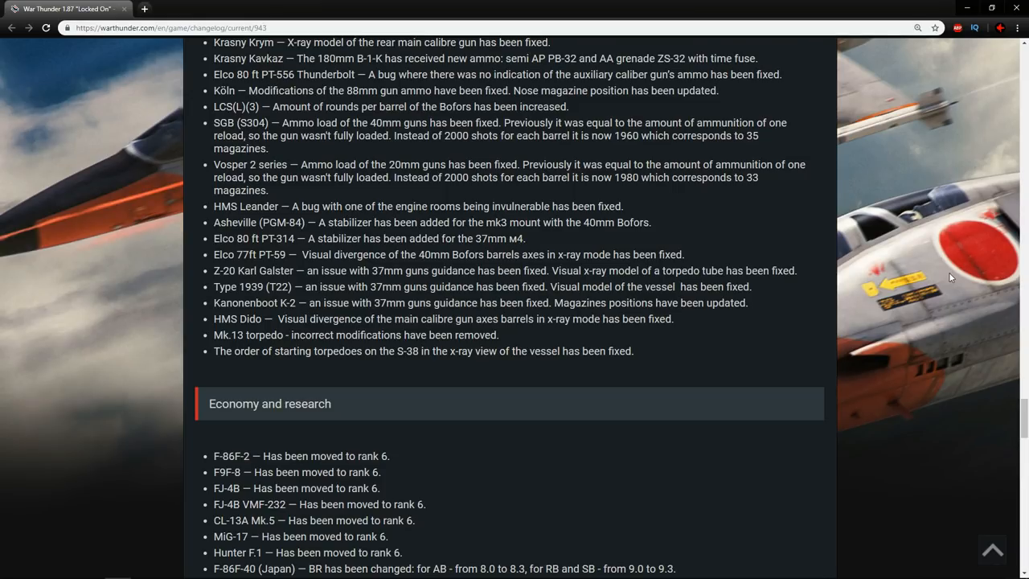
{"action": "scroll", "scroll_direction": "down", "scroll_amount": 3}
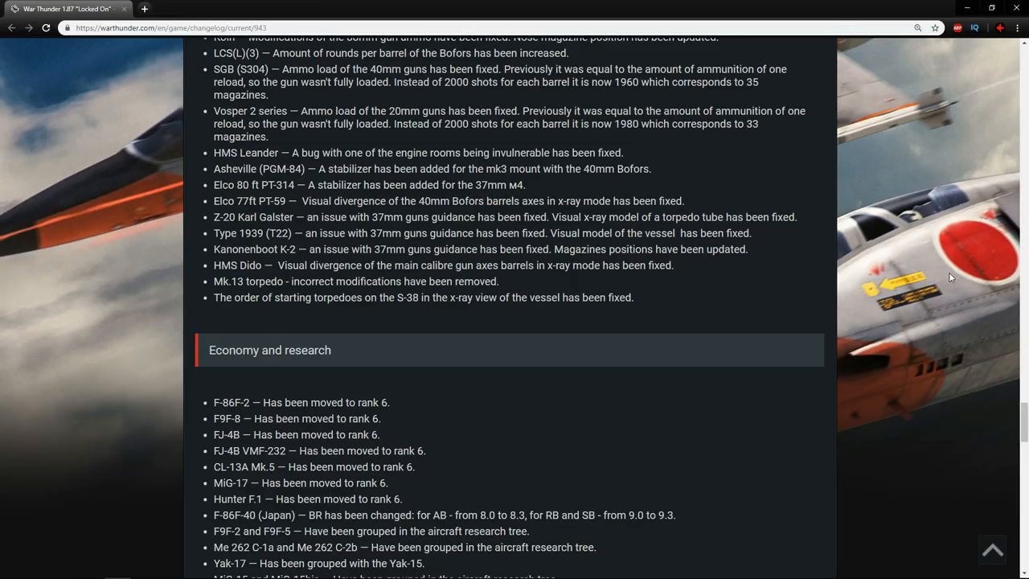
{"action": "scroll", "scroll_direction": "down", "scroll_amount": 3}
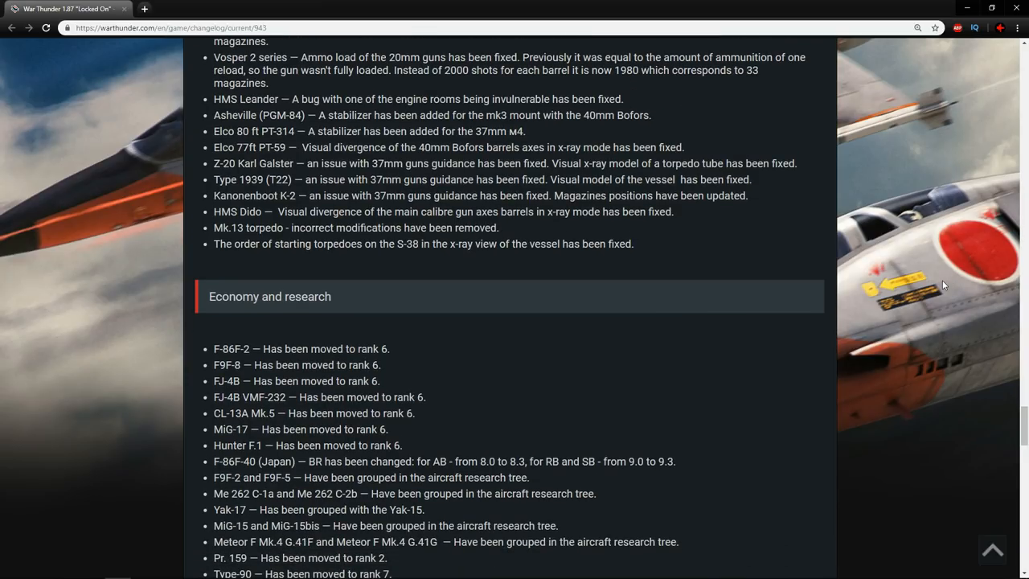
{"action": "scroll", "scroll_direction": "down", "scroll_amount": 3}
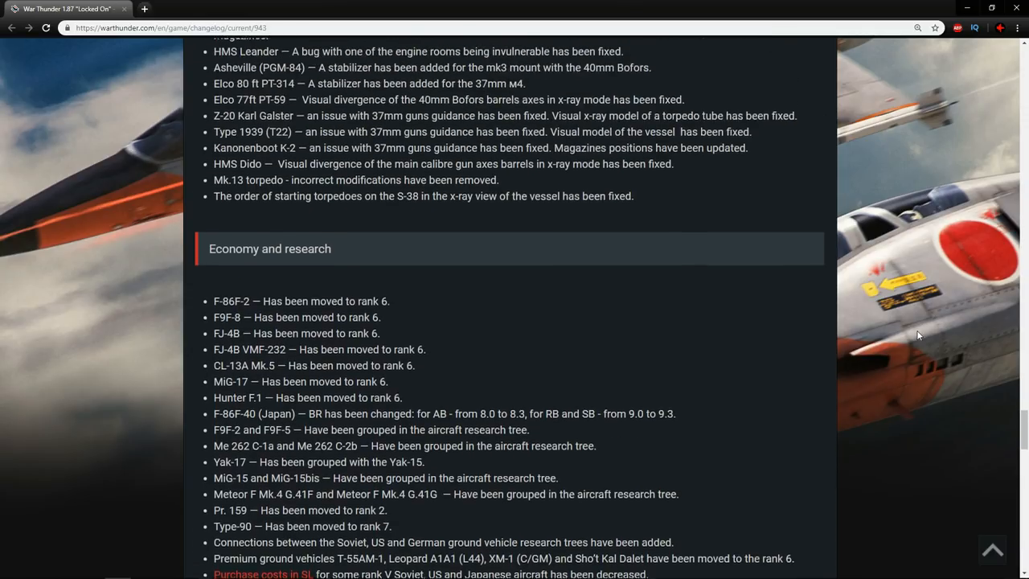
{"action": "scroll", "scroll_direction": "down", "scroll_amount": 3}
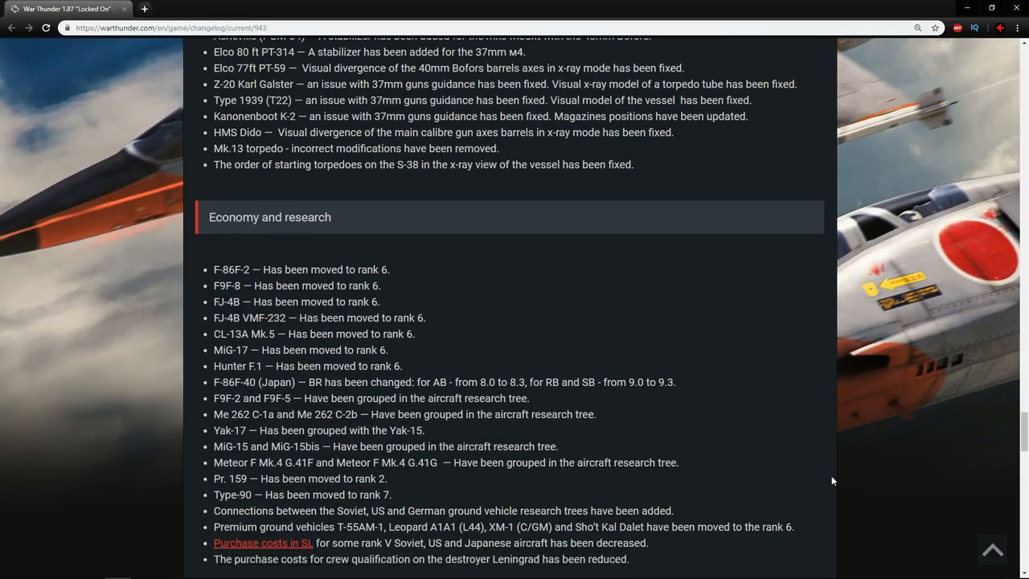
{"action": "scroll", "scroll_direction": "down", "scroll_amount": 3}
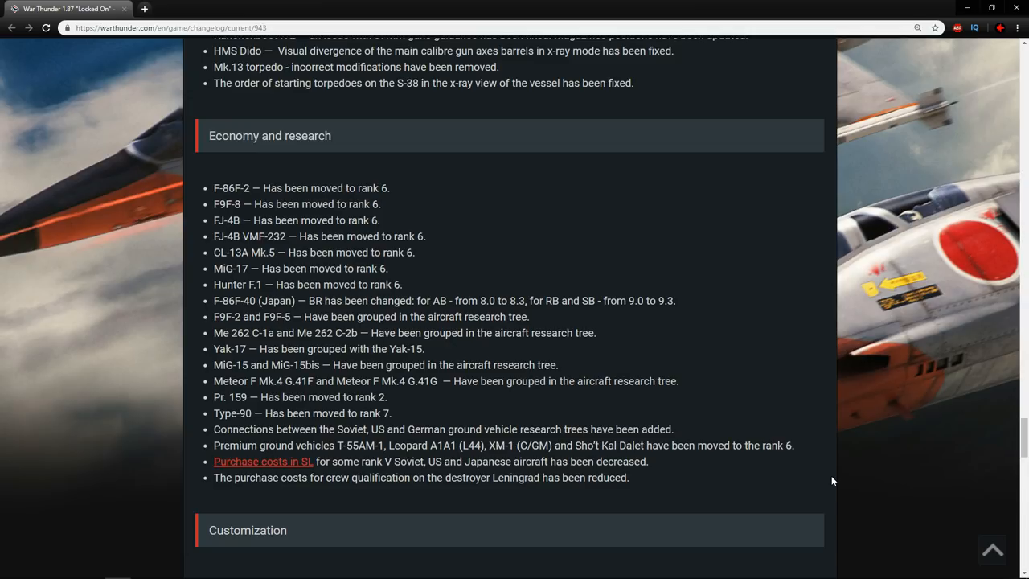
{"action": "mouse_move", "coordinate": [726, 59]}
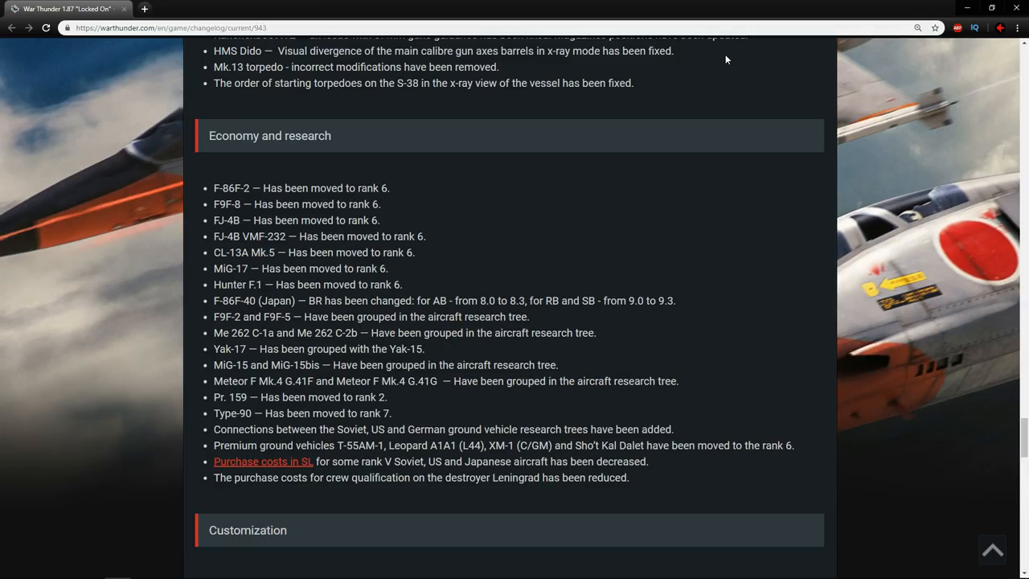
{"action": "mouse_move", "coordinate": [16, 244]}
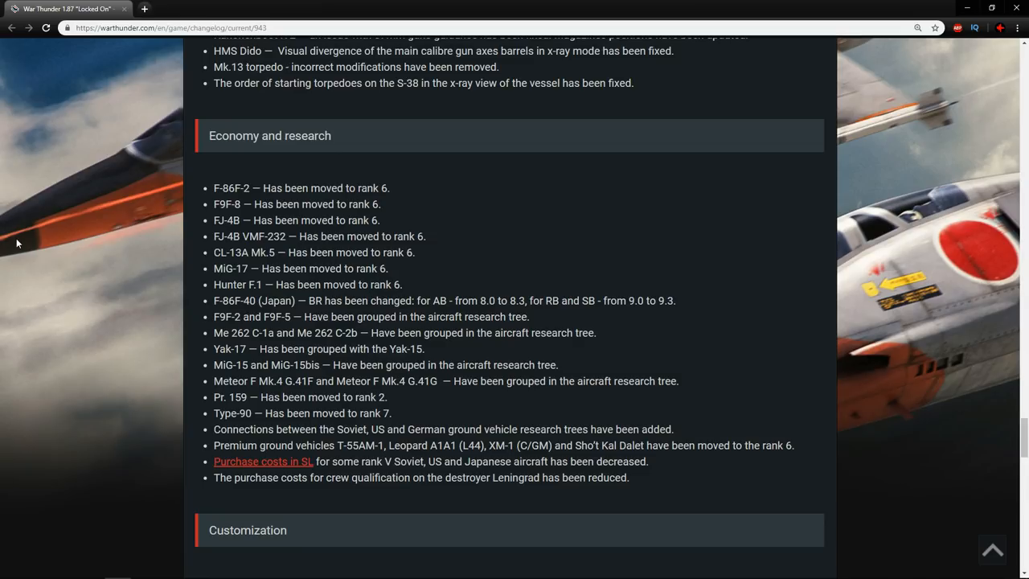
{"action": "mouse_move", "coordinate": [26, 237]}
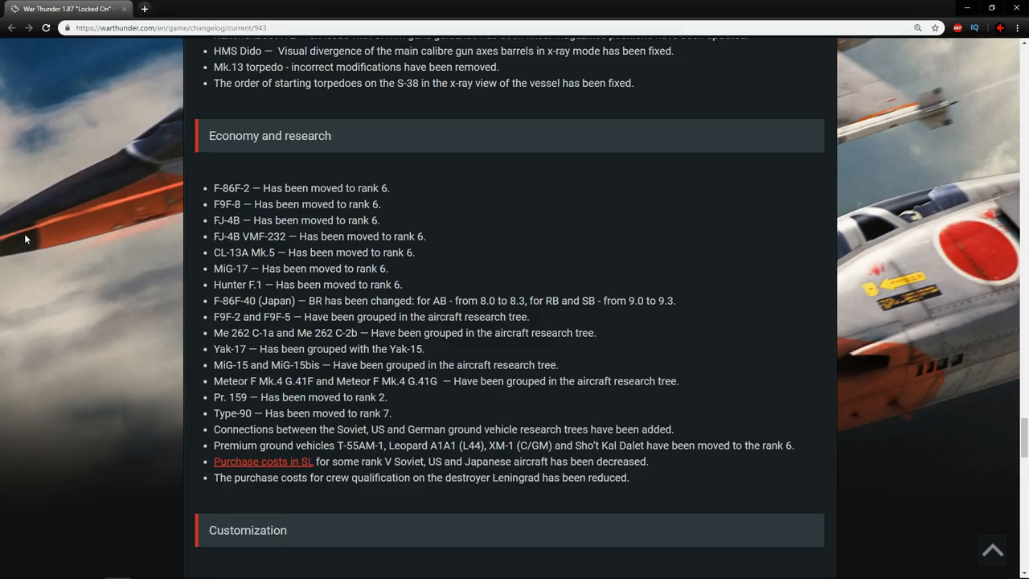
{"action": "mouse_move", "coordinate": [257, 469]}
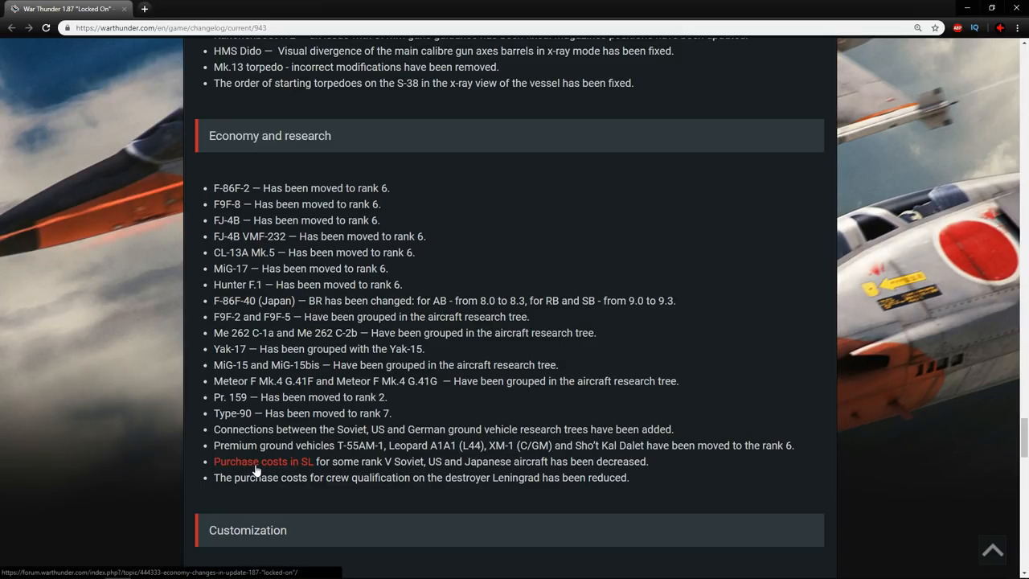
Step: Open the 'Purchase costs in SL' forum post and highlight the planned economy changes text
{"action": "left_click", "coordinate": [263, 461]}
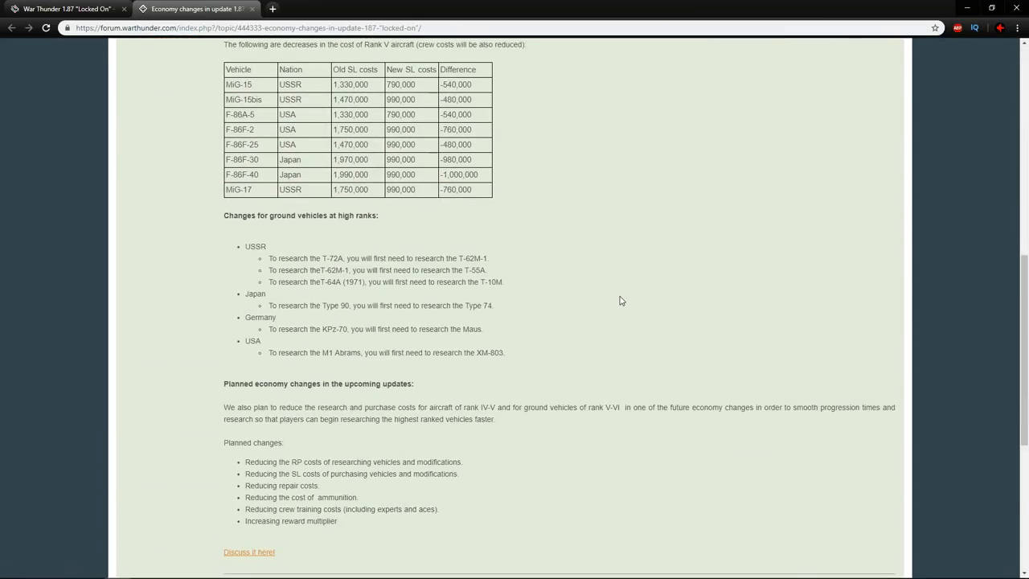
{"action": "left_click_drag", "start_coordinate": [667, 300], "coordinate": [338, 414]}
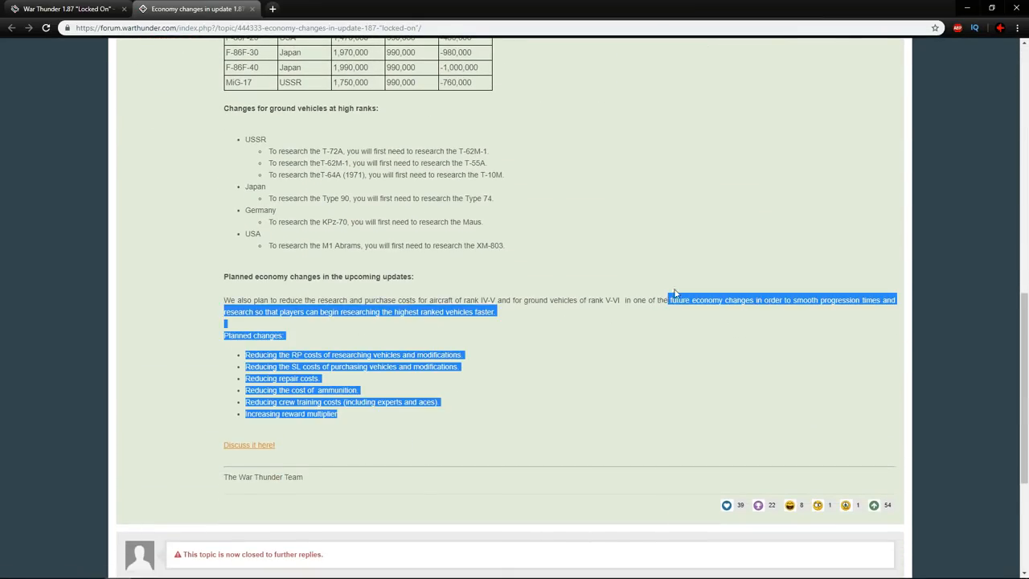
{"action": "scroll", "scroll_direction": "up", "scroll_amount": 3}
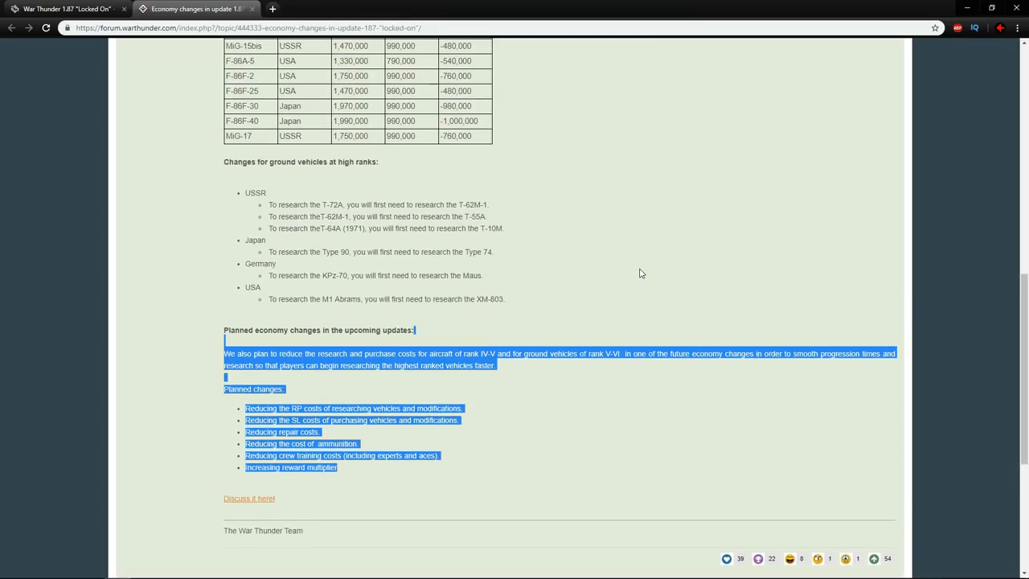
{"action": "scroll", "scroll_direction": "up", "scroll_amount": 3}
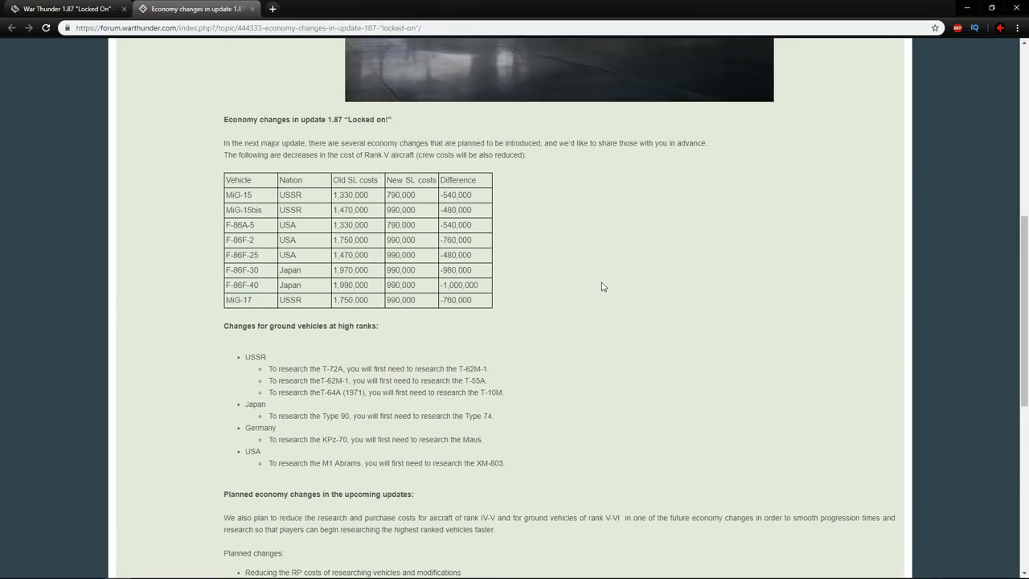
Step: Select the Rank V aircraft cost table, then clear the selection
{"action": "double_click", "coordinate": [456, 350]}
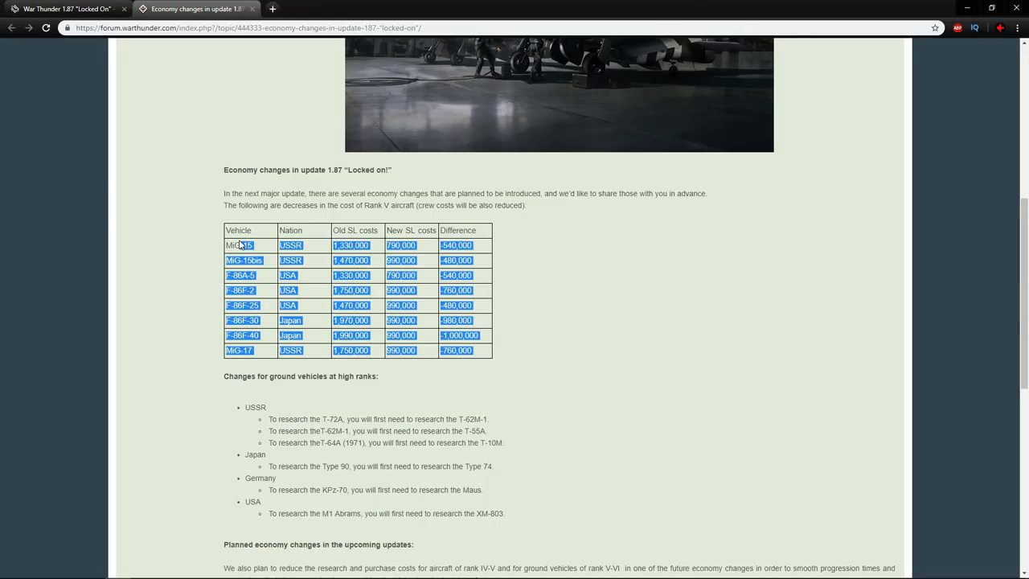
{"action": "left_click", "coordinate": [200, 238]}
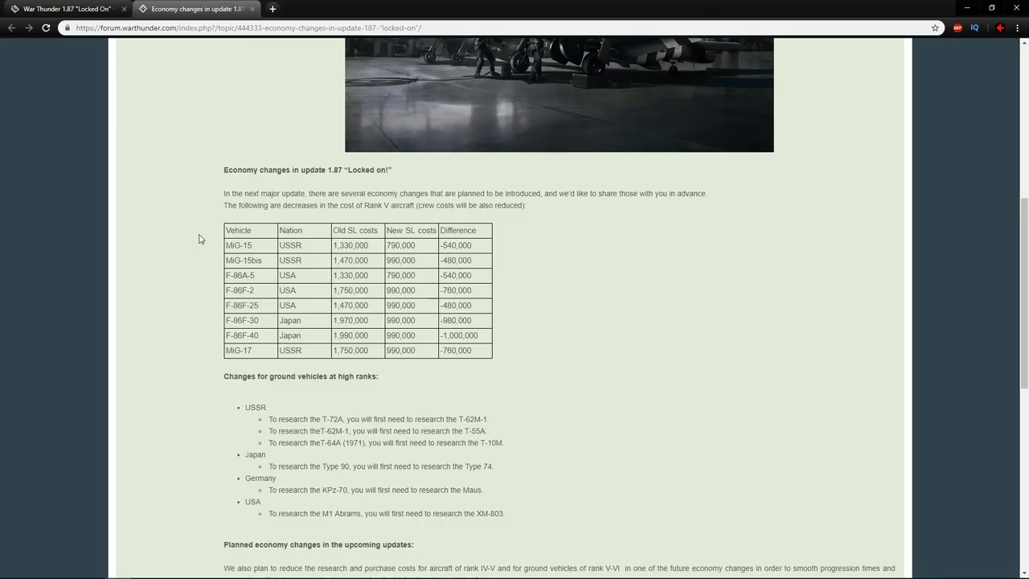
{"action": "mouse_move", "coordinate": [290, 331]}
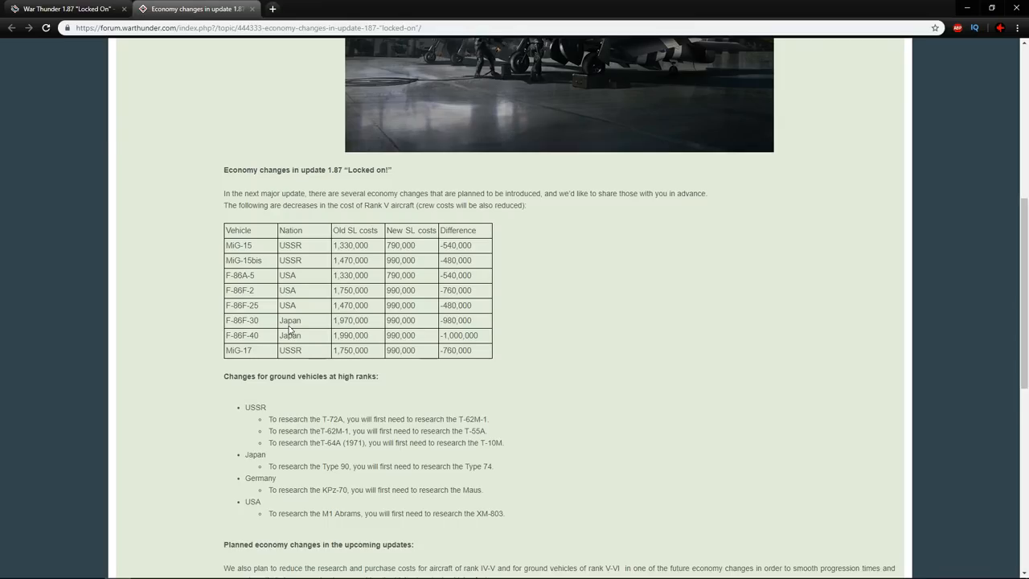
{"action": "mouse_move", "coordinate": [223, 233]}
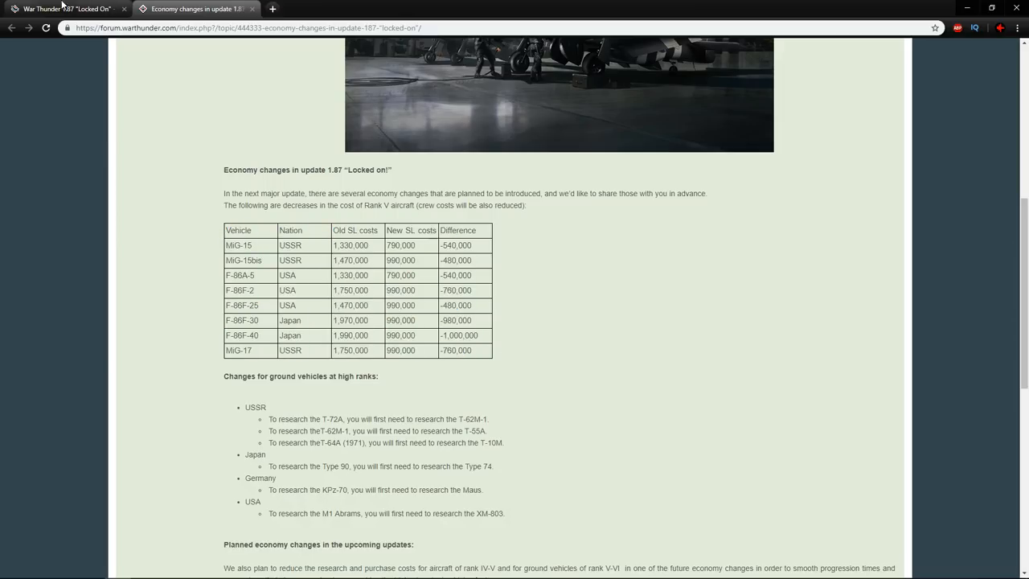
Step: Return to the changelog tab and scroll past Customization and Interface to Game mechanics
{"action": "left_click", "coordinate": [68, 9]}
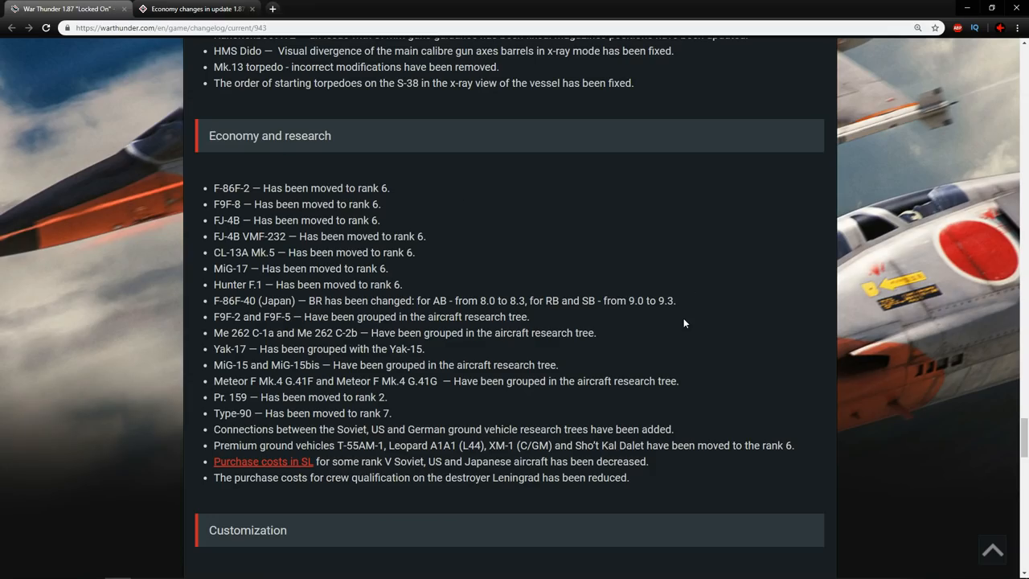
{"action": "mouse_move", "coordinate": [758, 303]}
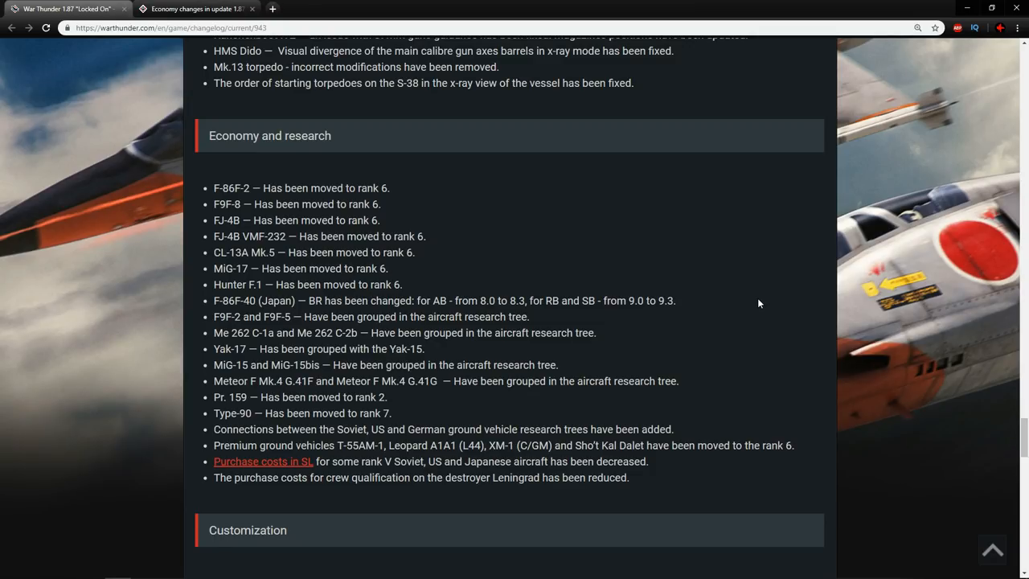
{"action": "mouse_move", "coordinate": [681, 267]}
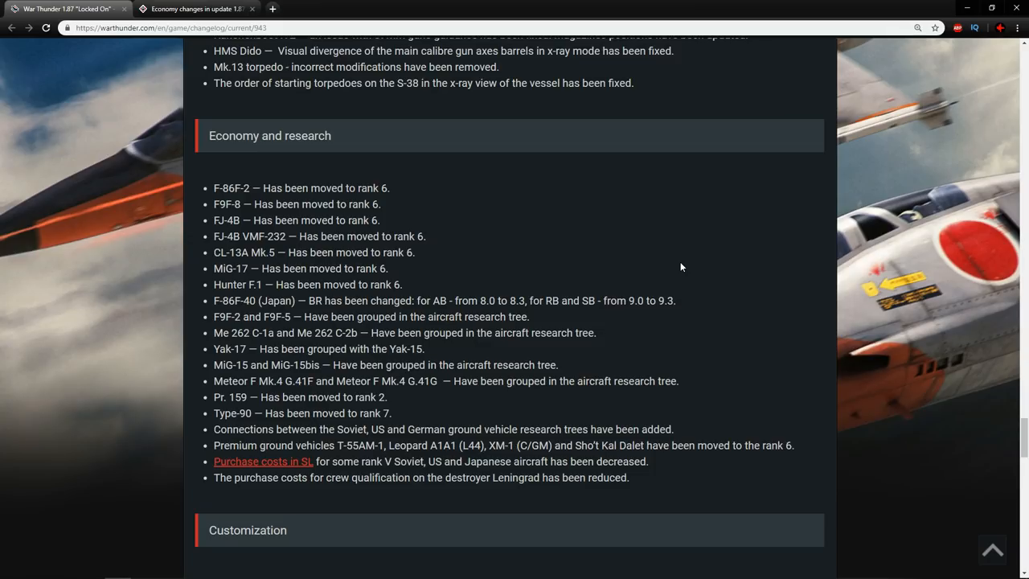
{"action": "scroll", "scroll_direction": "down", "scroll_amount": 3}
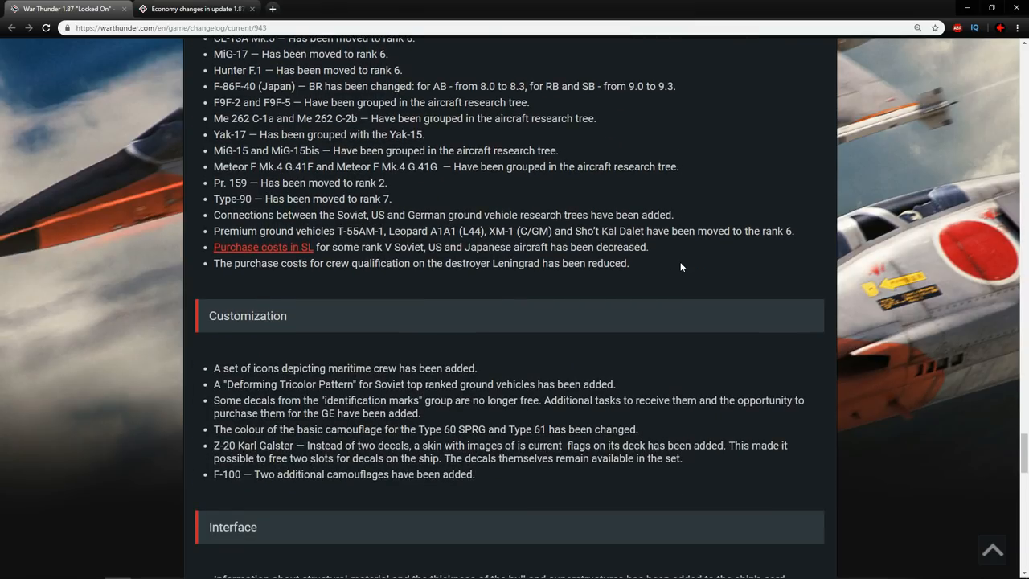
{"action": "scroll", "scroll_direction": "down", "scroll_amount": 3}
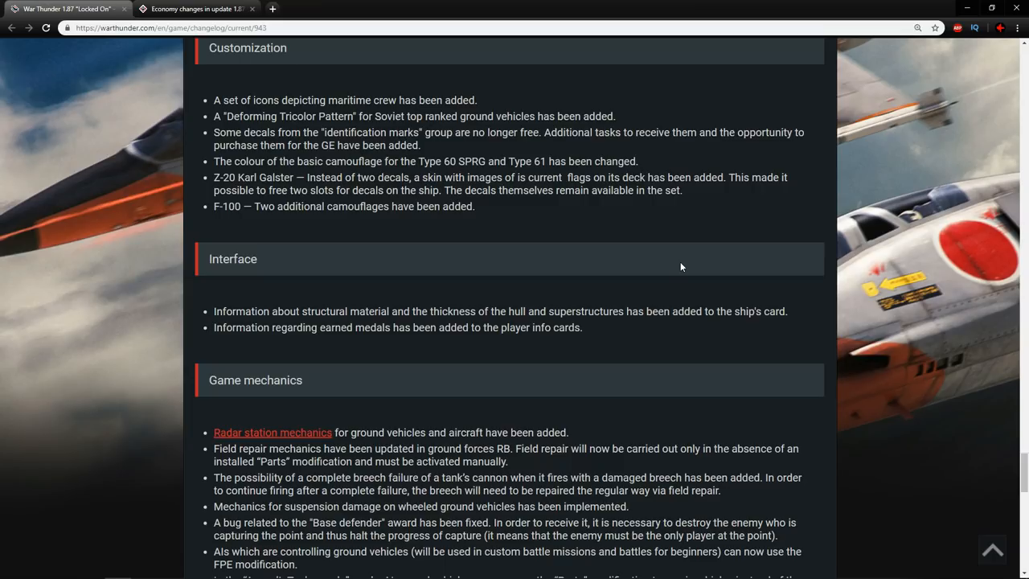
Step: Scroll down into the Game mechanics section's new naval daily tasks list
{"action": "scroll", "scroll_direction": "down", "scroll_amount": 3}
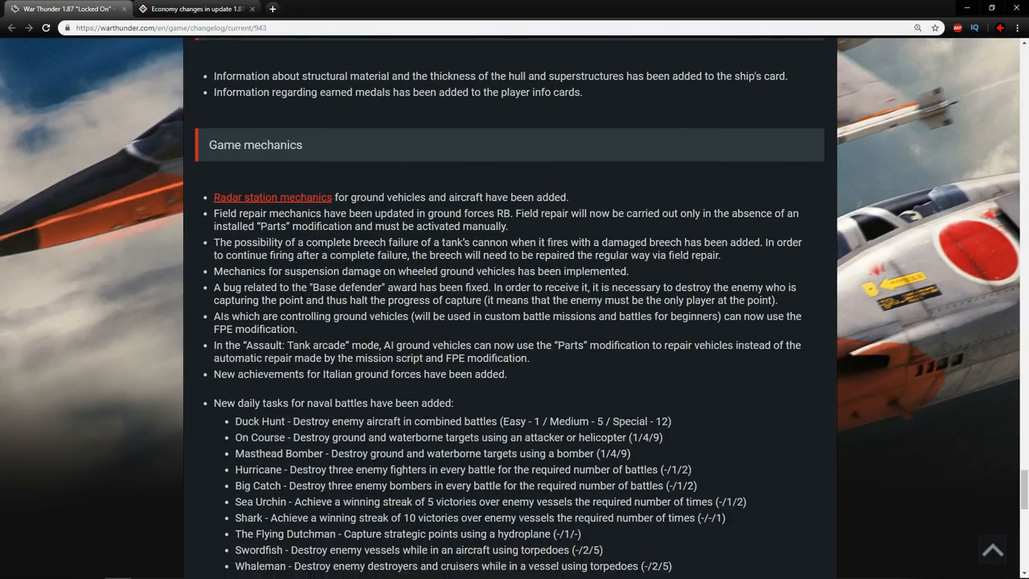
Step: Scroll toward the Graphical heading and back, settling on naval daily tasks through Captain Octopus
{"action": "scroll", "scroll_direction": "down", "scroll_amount": 3}
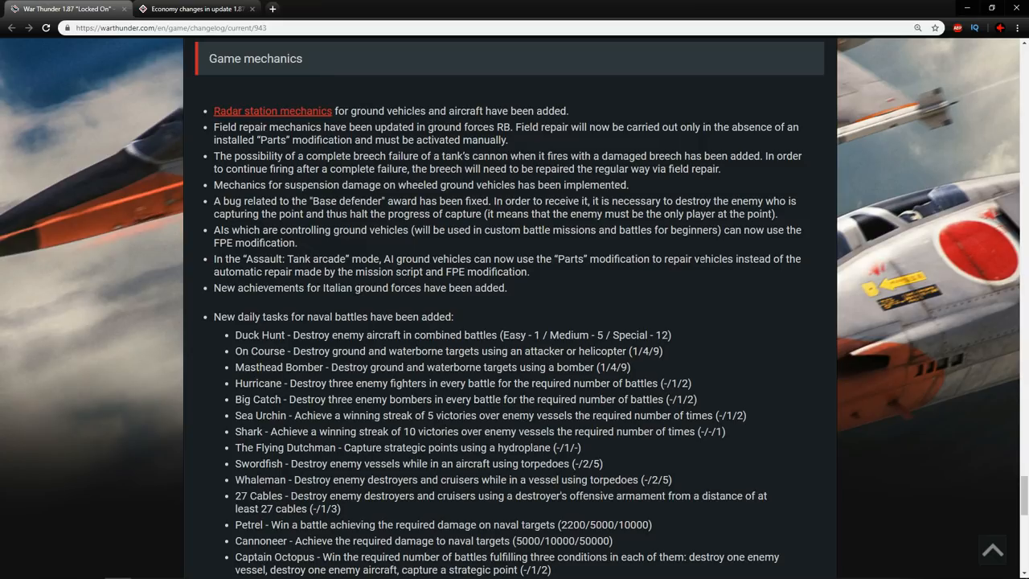
{"action": "scroll", "scroll_direction": "down", "scroll_amount": 3}
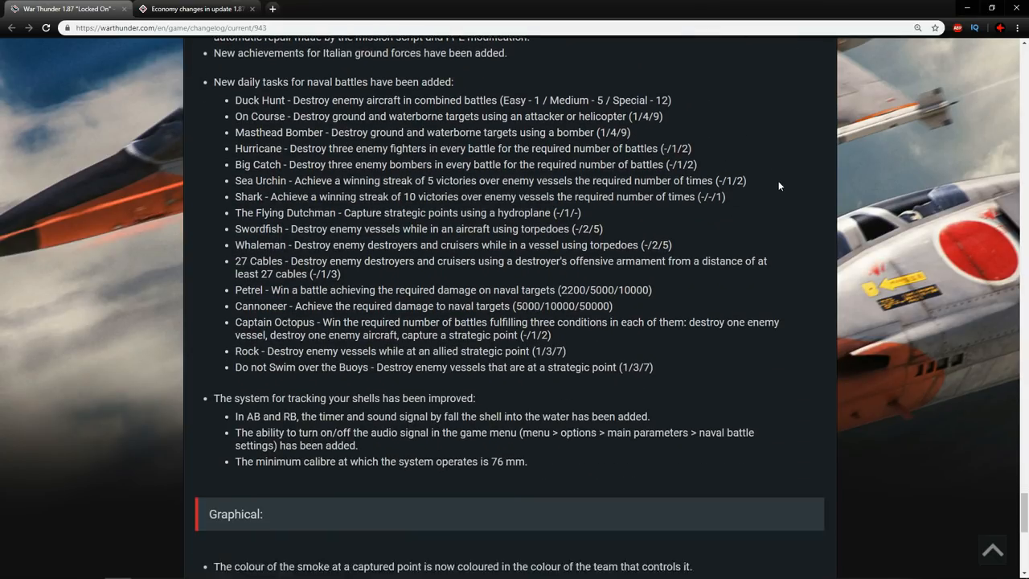
{"action": "scroll", "scroll_direction": "up", "scroll_amount": 3}
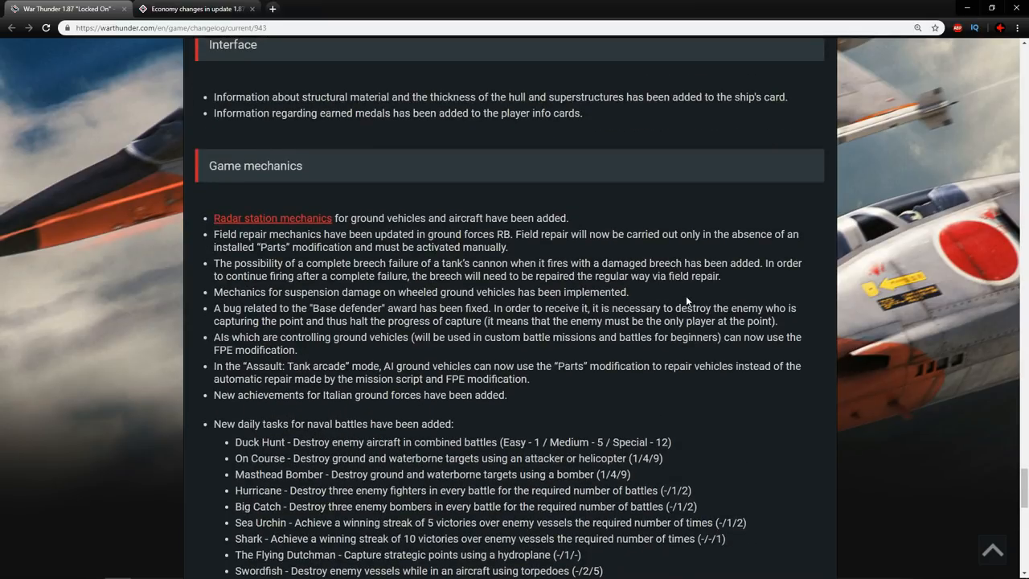
{"action": "scroll", "scroll_direction": "down", "scroll_amount": 3}
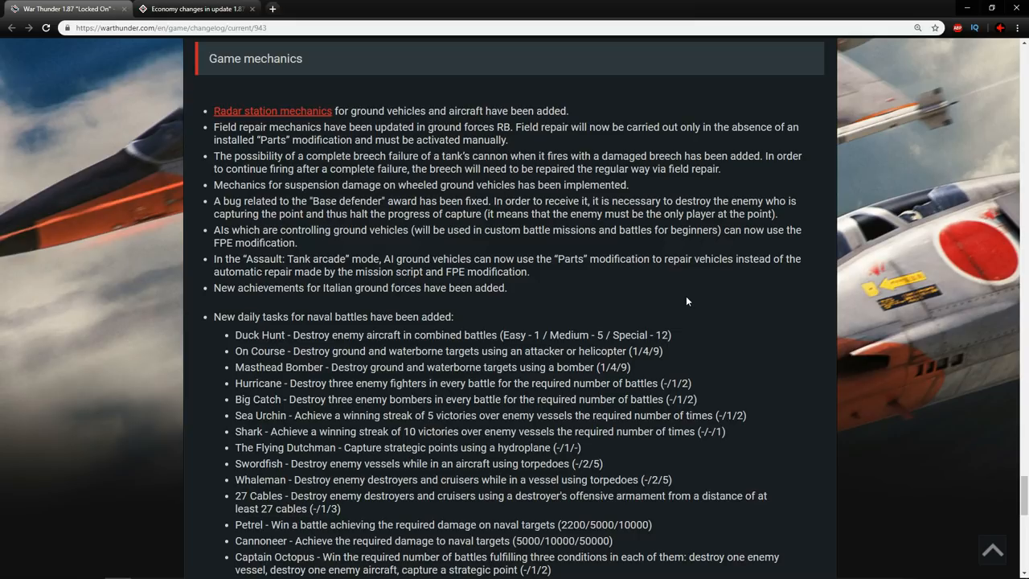
Step: Scroll to the full shell-tracking improvements list, ending with the 76 mm minimum calibre note
{"action": "scroll", "scroll_direction": "down", "scroll_amount": 3}
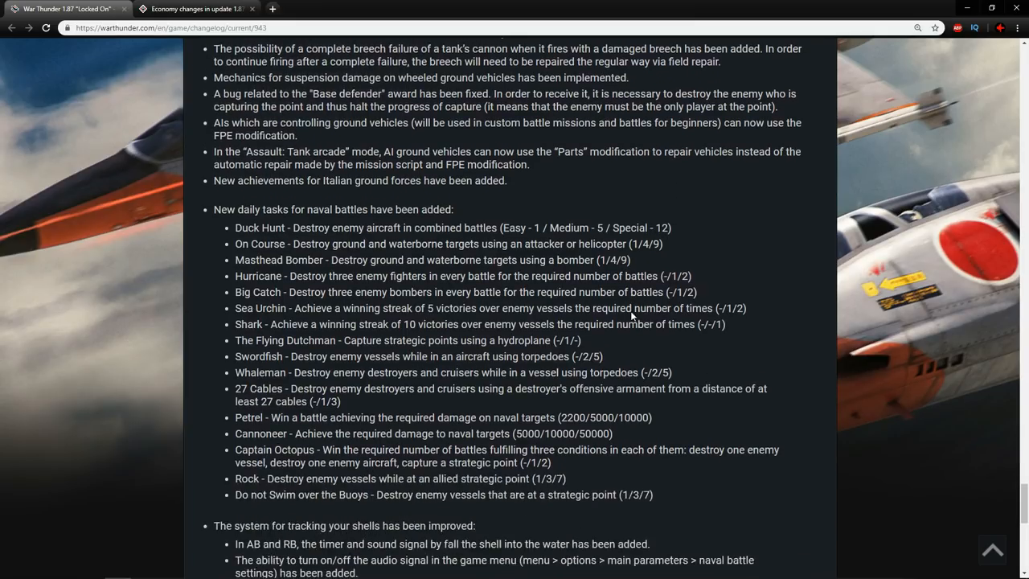
{"action": "scroll", "scroll_direction": "down", "scroll_amount": 3}
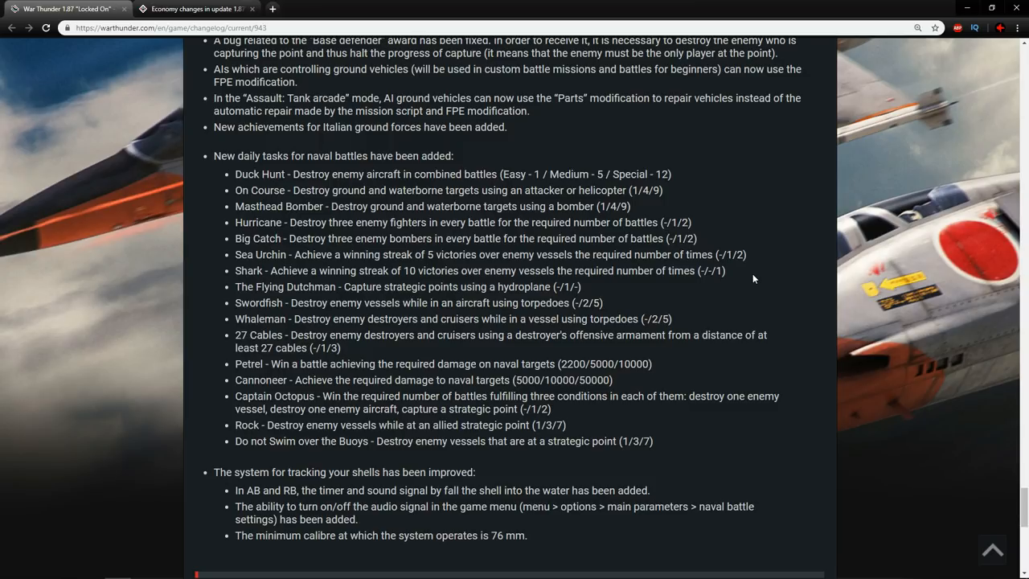
{"action": "mouse_move", "coordinate": [670, 428]}
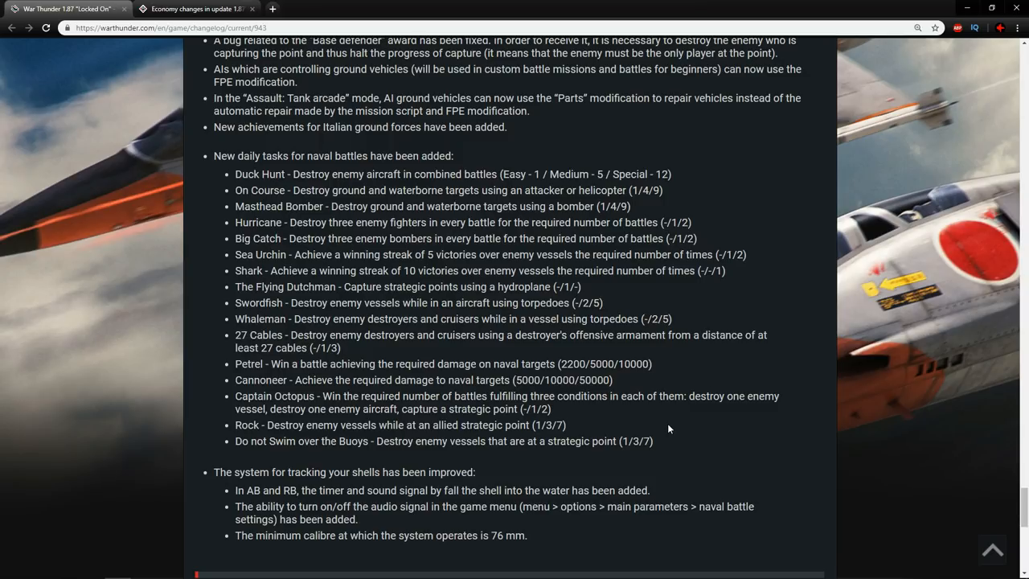
Step: Scroll down a little until the Graphical section heading appears below the shell-tracking notes
{"action": "scroll", "scroll_direction": "down", "scroll_amount": 3}
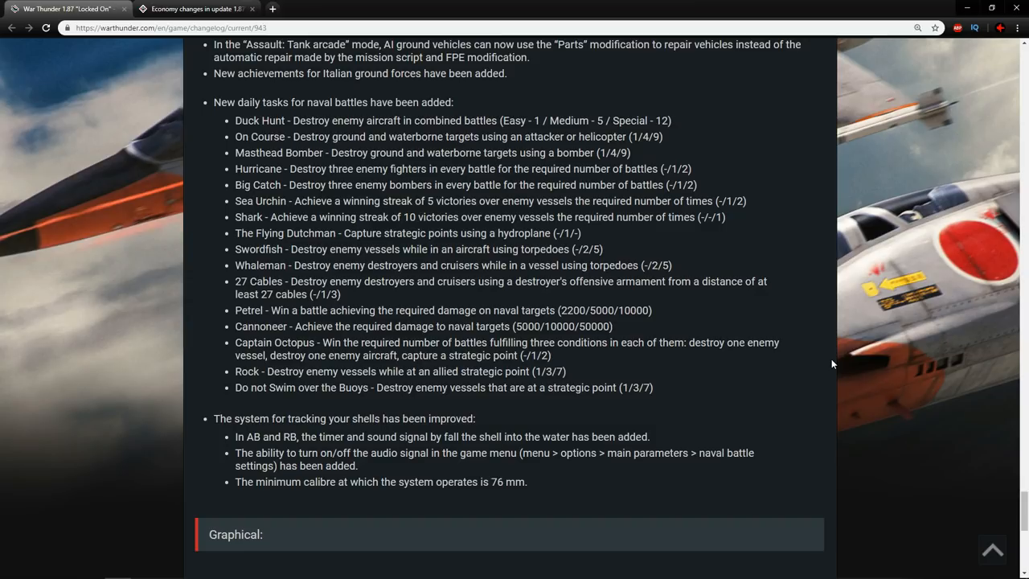
{"action": "mouse_move", "coordinate": [828, 363]}
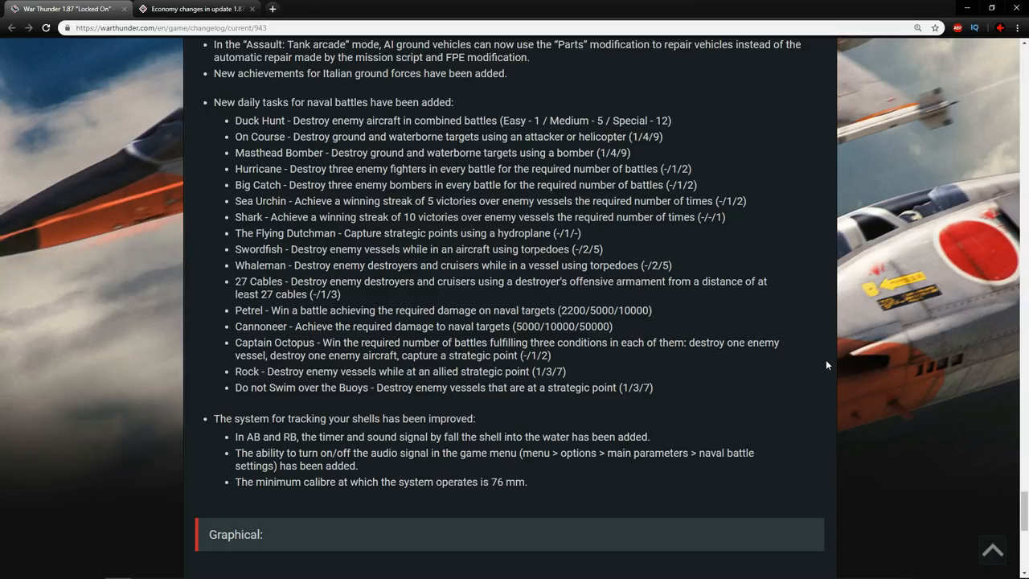
{"action": "mouse_move", "coordinate": [838, 376]}
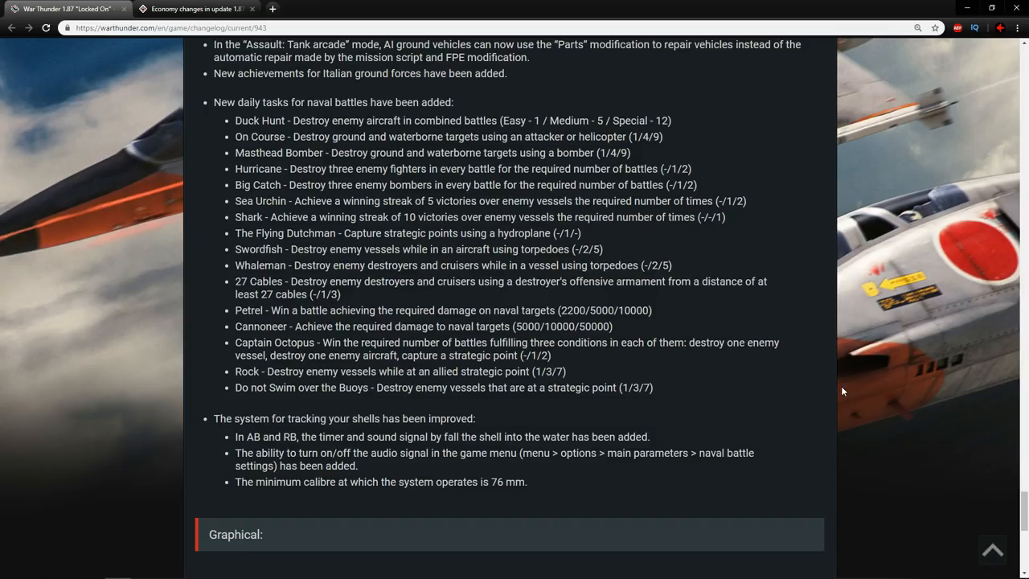
Step: Scroll to the team-coloured capture-point smoke note and War Thunder Team sign-off, clearing the selection
{"action": "scroll", "scroll_direction": "down", "scroll_amount": 3}
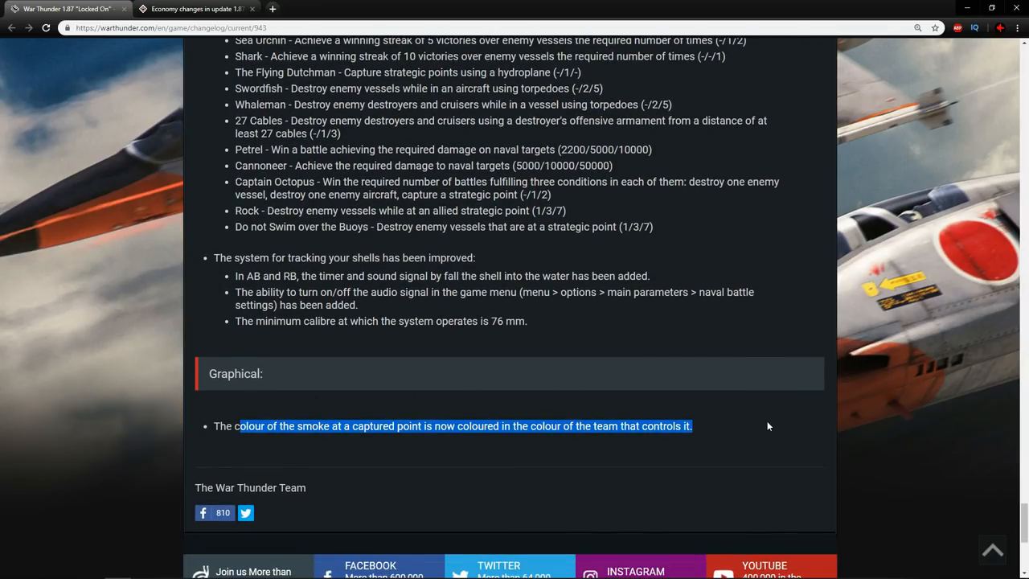
{"action": "left_click", "coordinate": [744, 432]}
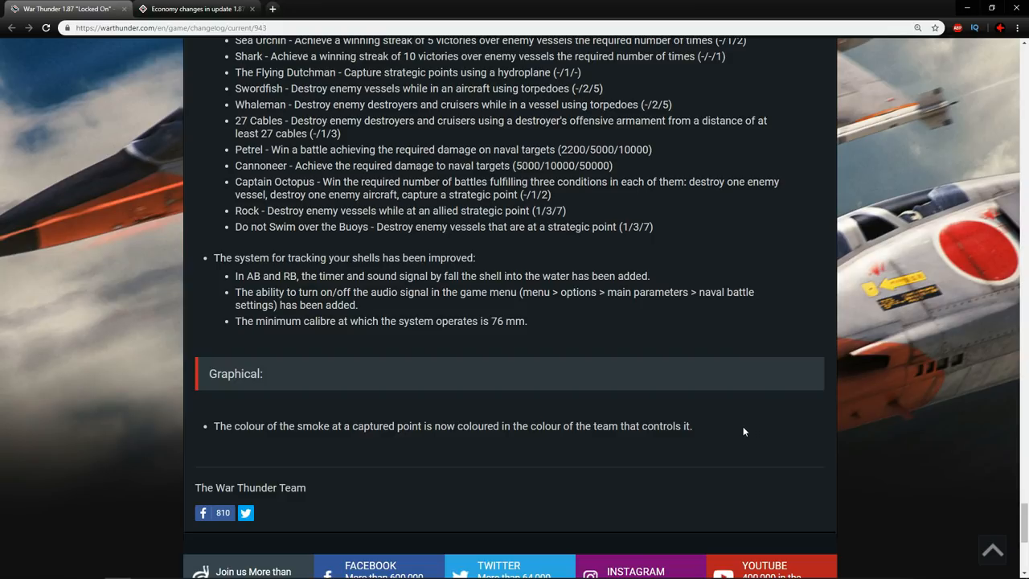
{"action": "left_click_drag", "start_coordinate": [319, 426], "coordinate": [691, 426]}
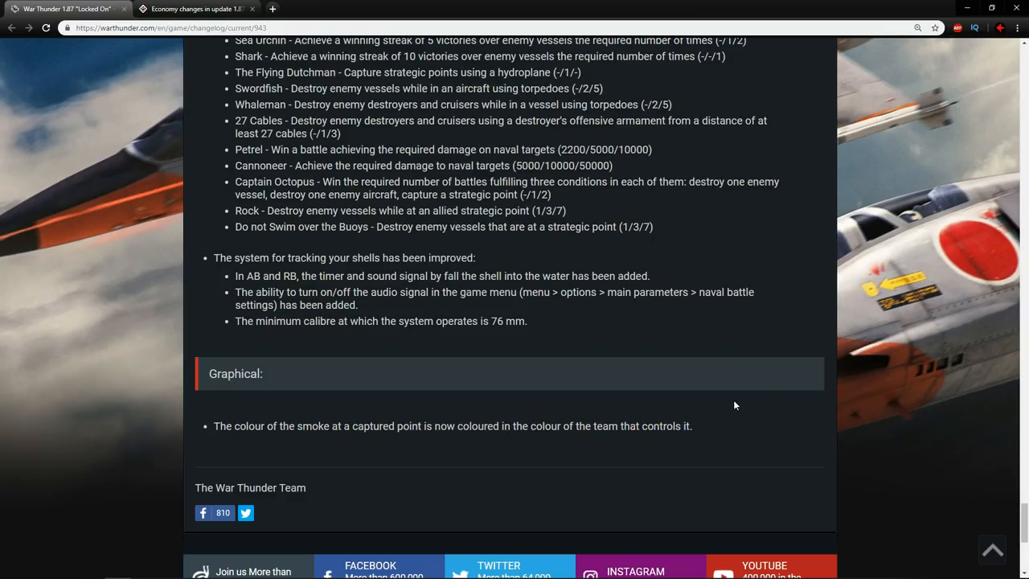
{"action": "mouse_move", "coordinate": [722, 436]}
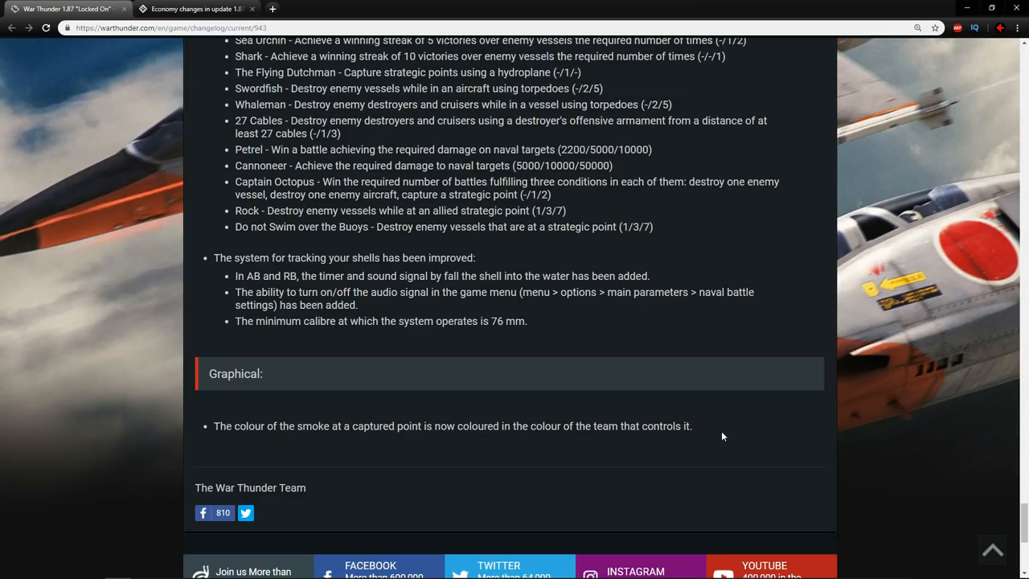
Step: Scroll up through the naval and economy sections of the changelog
{"action": "scroll", "scroll_direction": "up", "scroll_amount": 3}
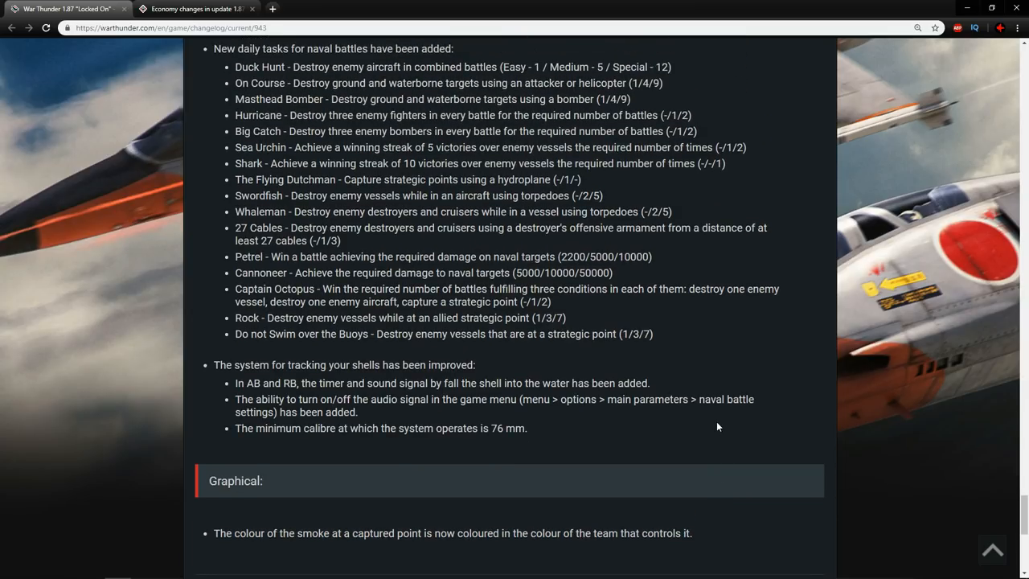
{"action": "scroll", "scroll_direction": "up", "scroll_amount": 3}
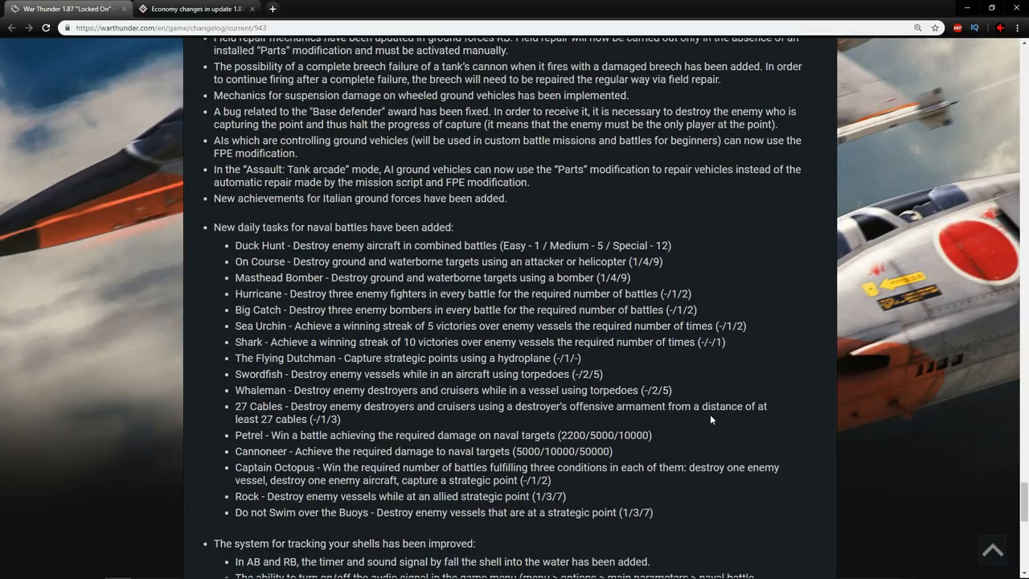
{"action": "scroll", "scroll_direction": "up", "scroll_amount": 3}
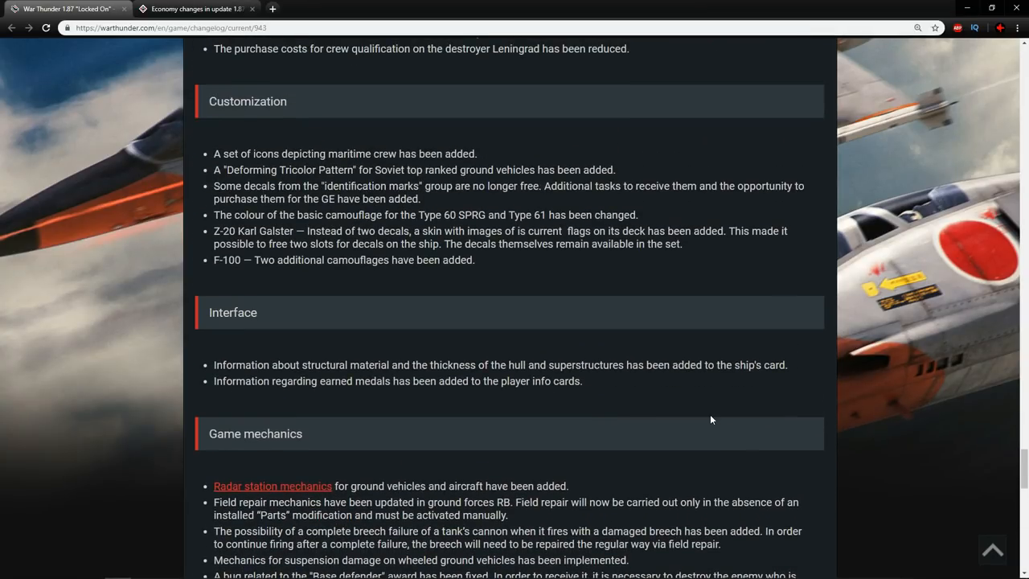
{"action": "scroll", "scroll_direction": "down", "scroll_amount": 3}
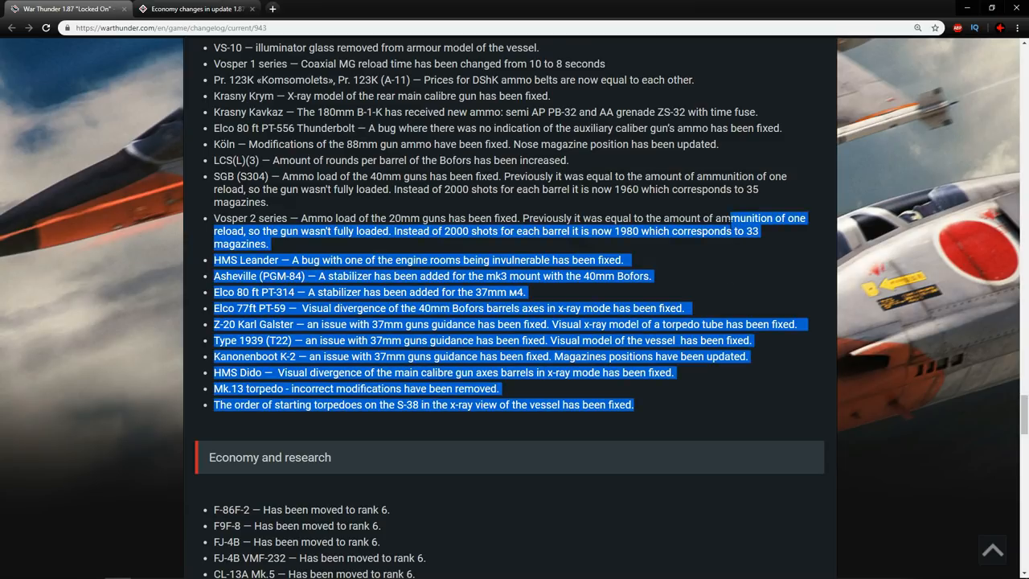
{"action": "scroll", "scroll_direction": "up", "scroll_amount": 3}
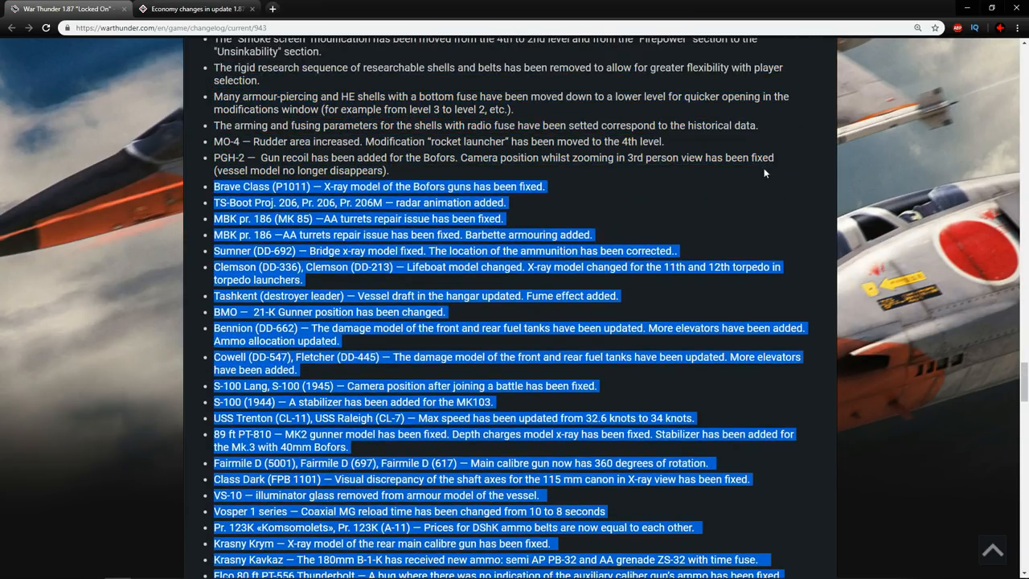
{"action": "scroll", "scroll_direction": "up", "scroll_amount": 3}
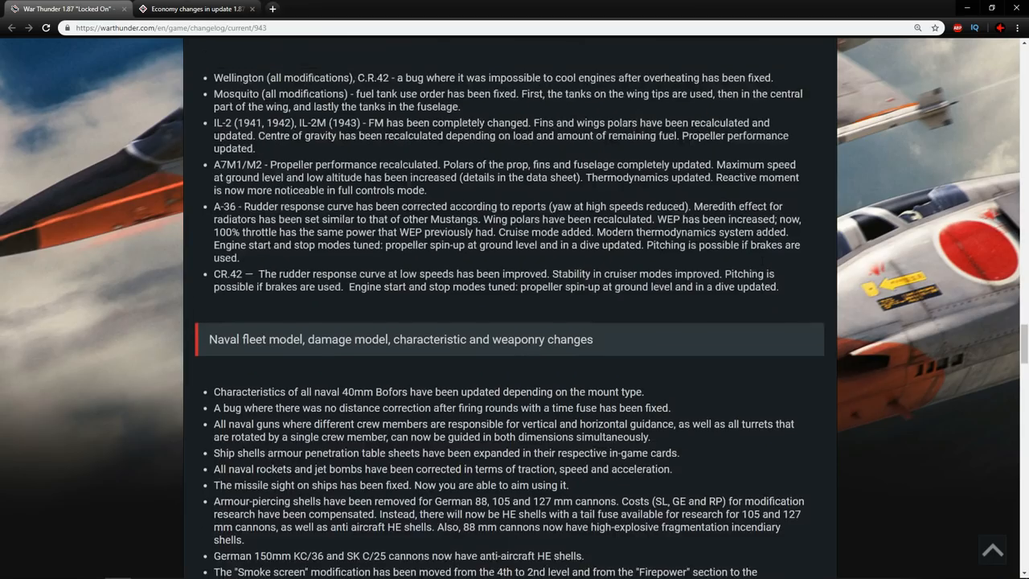
Step: Scroll through the flight model notes to the Coral Islands and Alaska locations section
{"action": "scroll", "scroll_direction": "up", "scroll_amount": 3}
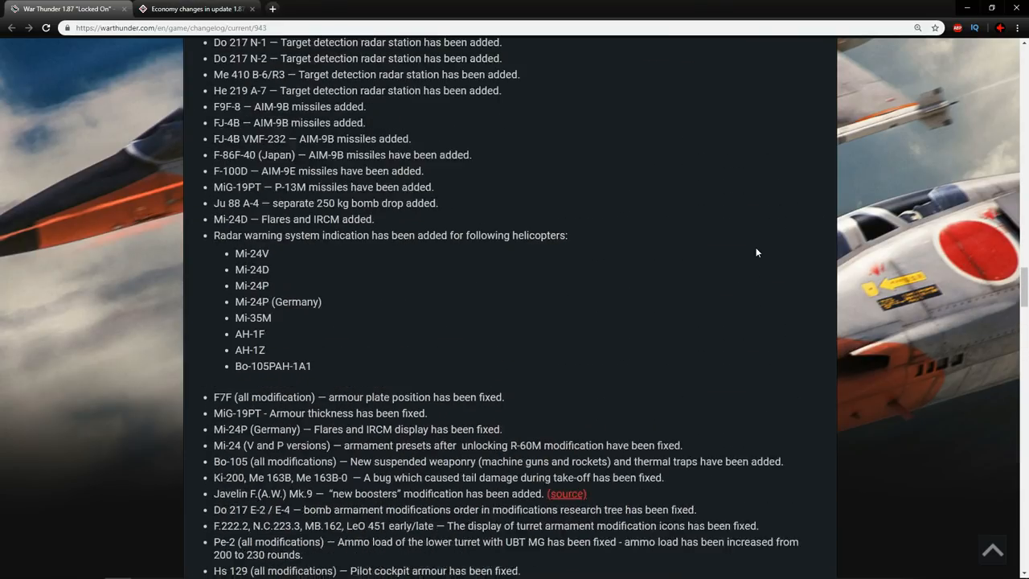
{"action": "scroll", "scroll_direction": "down", "scroll_amount": 3}
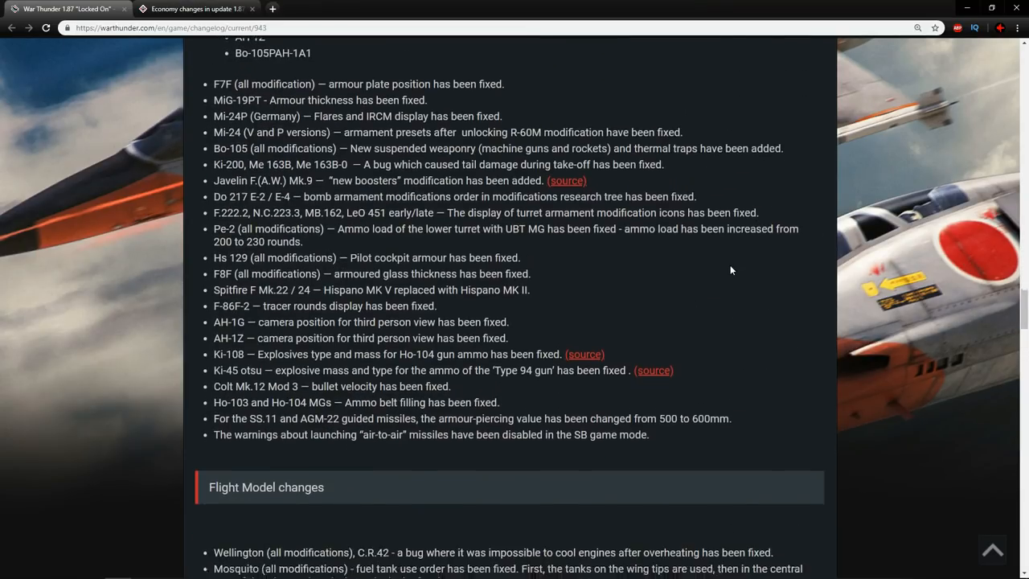
{"action": "scroll", "scroll_direction": "down", "scroll_amount": 3}
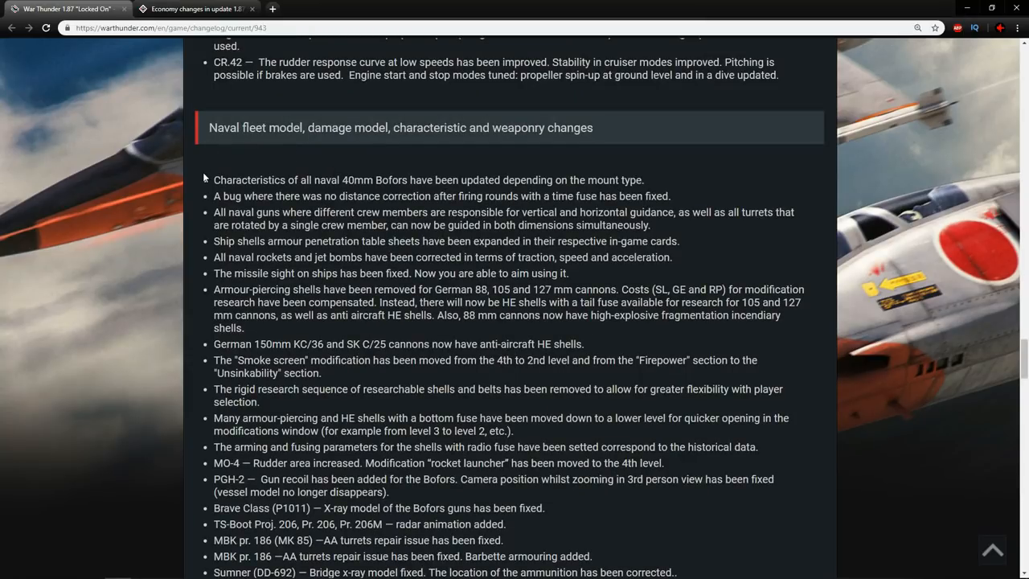
{"action": "scroll", "scroll_direction": "down", "scroll_amount": 3}
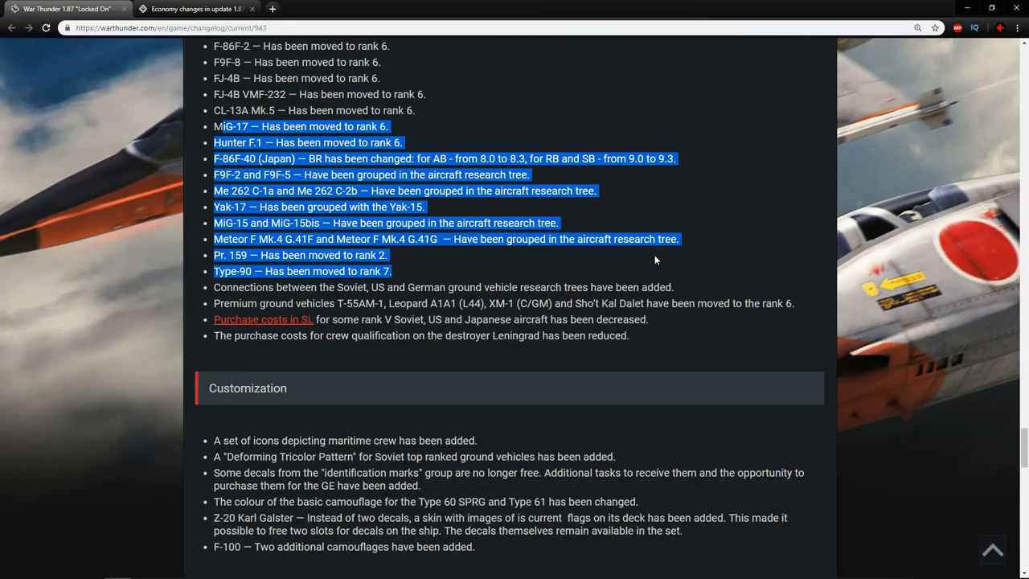
{"action": "scroll", "scroll_direction": "down", "scroll_amount": 3}
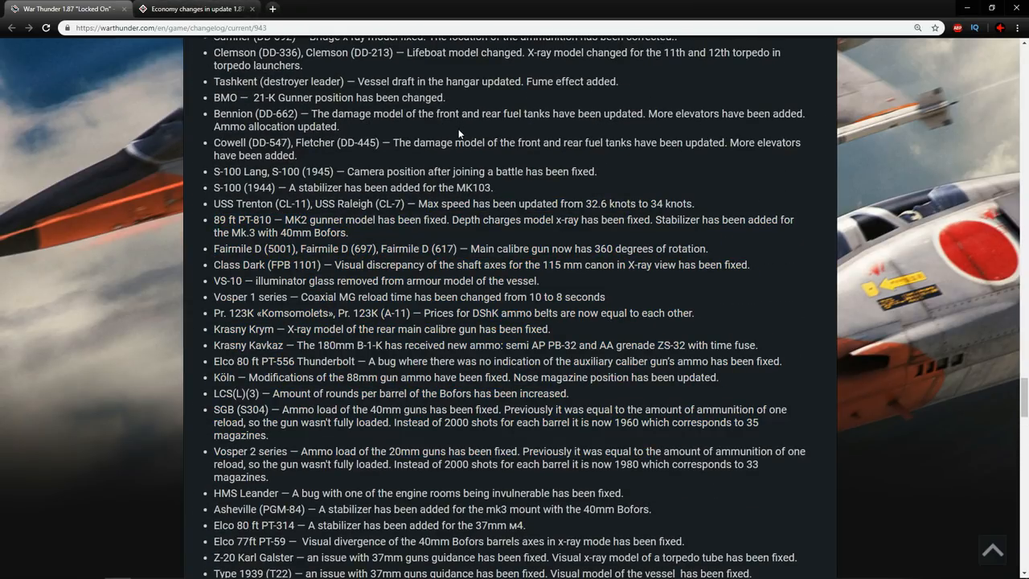
{"action": "scroll", "scroll_direction": "up", "scroll_amount": 3}
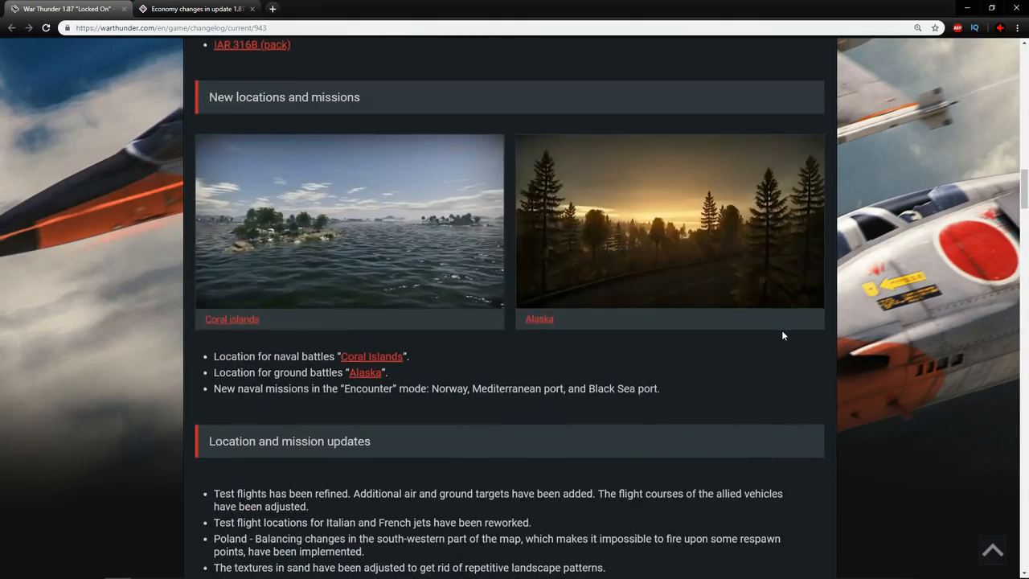
Step: Scroll up past helicopters, aircraft and ground vehicles to the Update 1.87 'Lock on!' banner
{"action": "scroll", "scroll_direction": "up", "scroll_amount": 3}
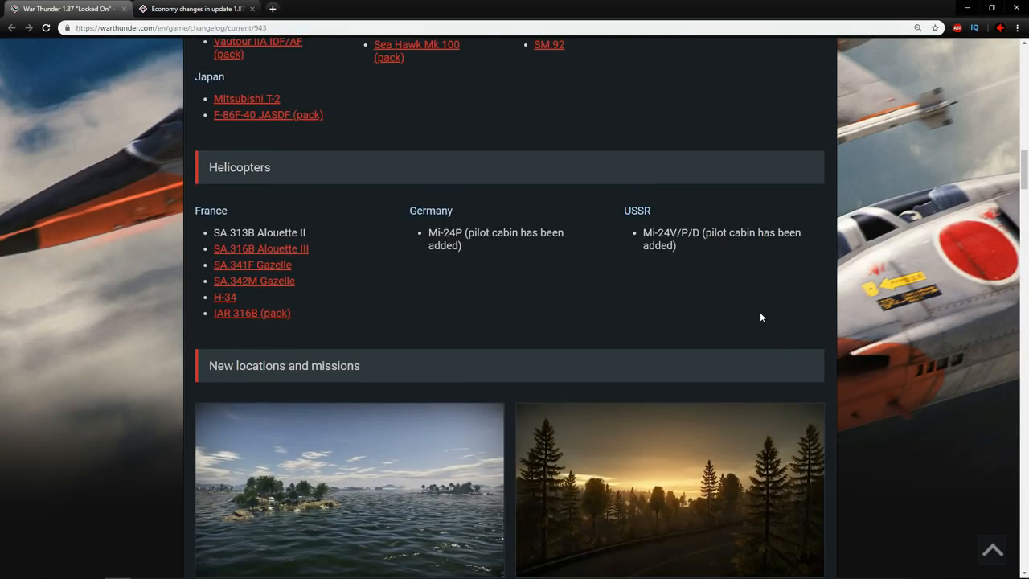
{"action": "scroll", "scroll_direction": "up", "scroll_amount": 3}
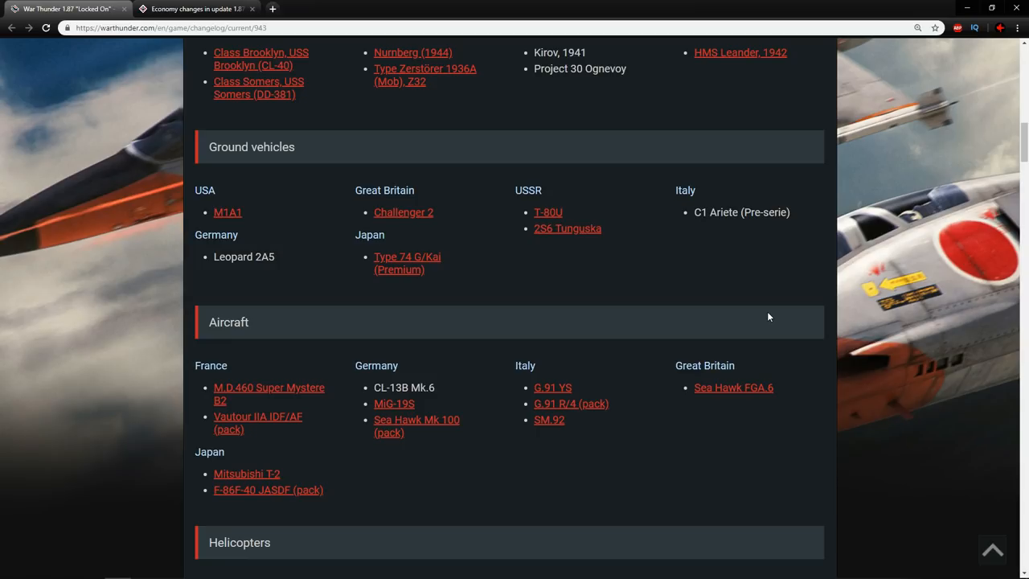
{"action": "scroll", "scroll_direction": "up", "scroll_amount": 3}
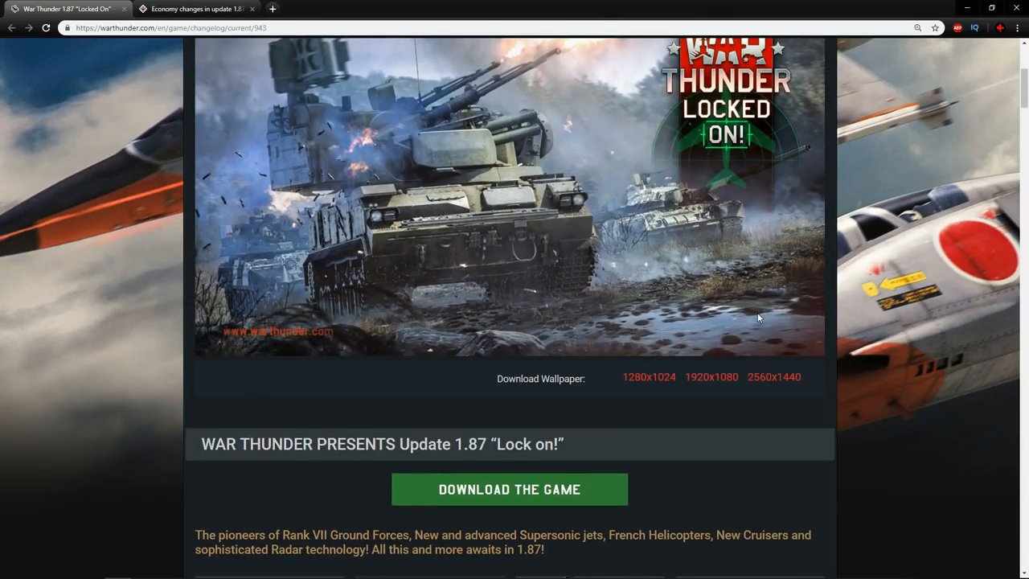